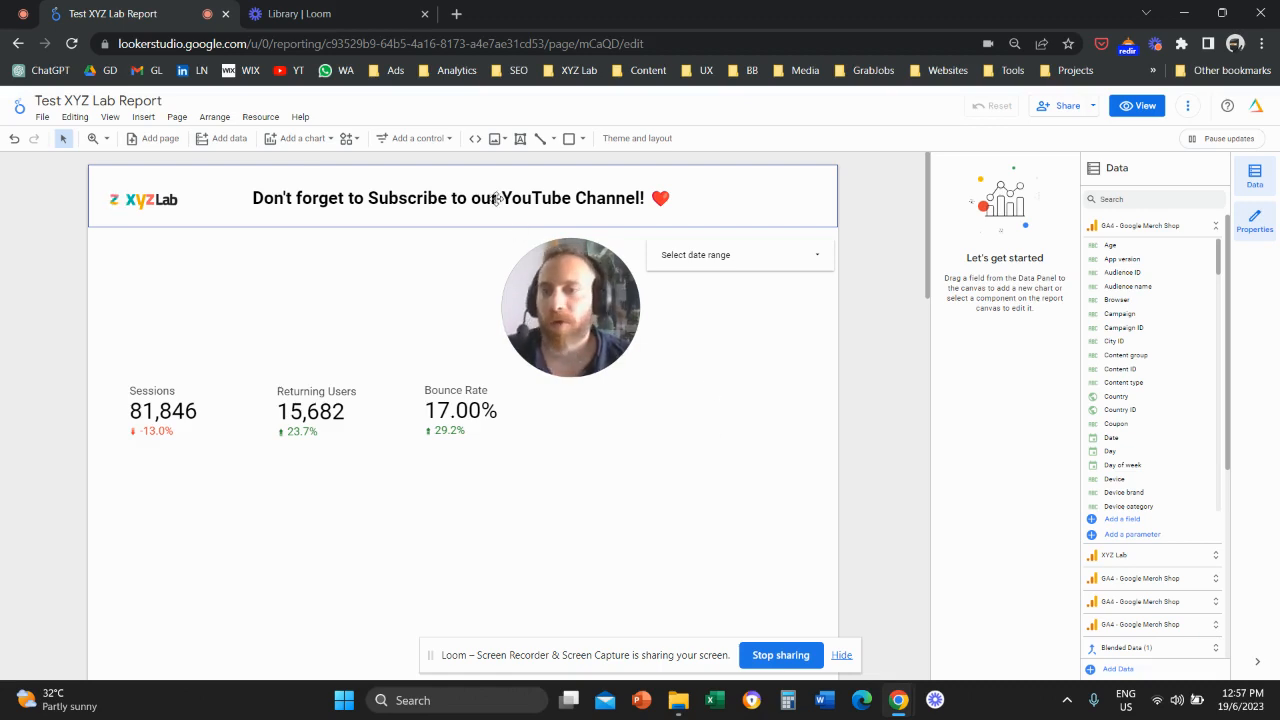
# Step: Place a drop-down list control above the scorecards, filtering on Event name with Sessions metric
pyautogui.click(496, 197)
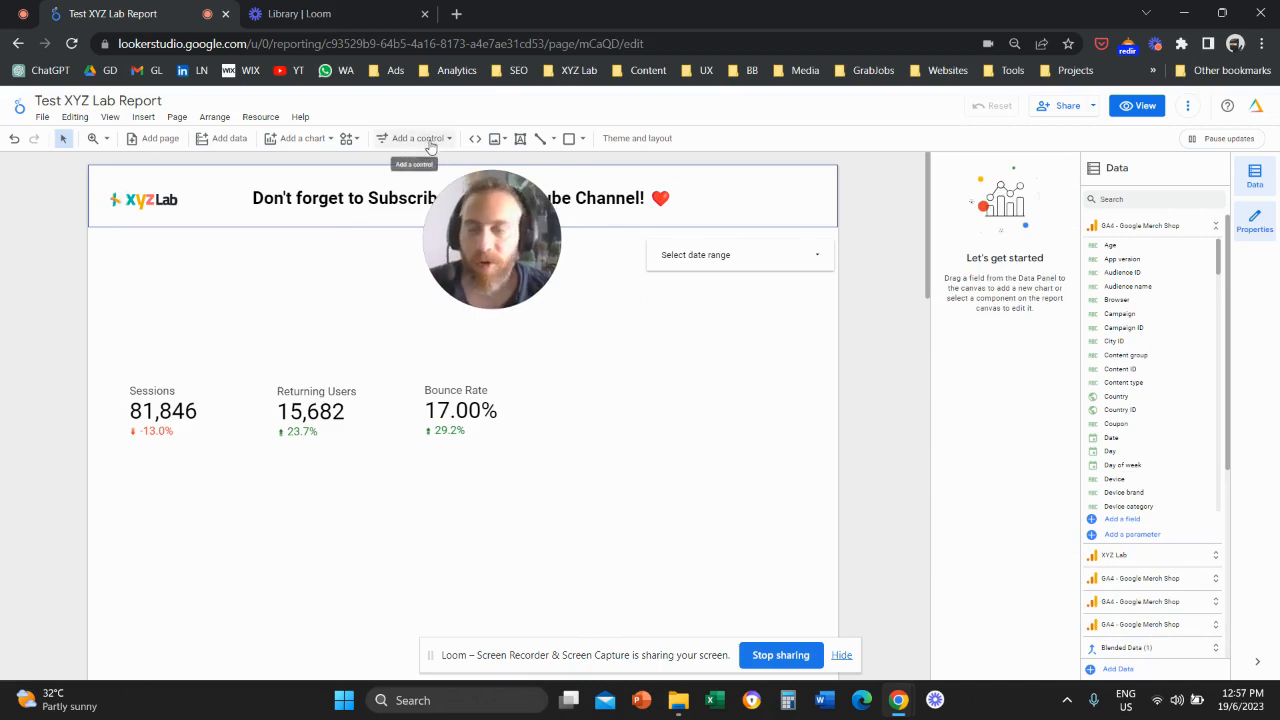
pyautogui.click(413, 138)
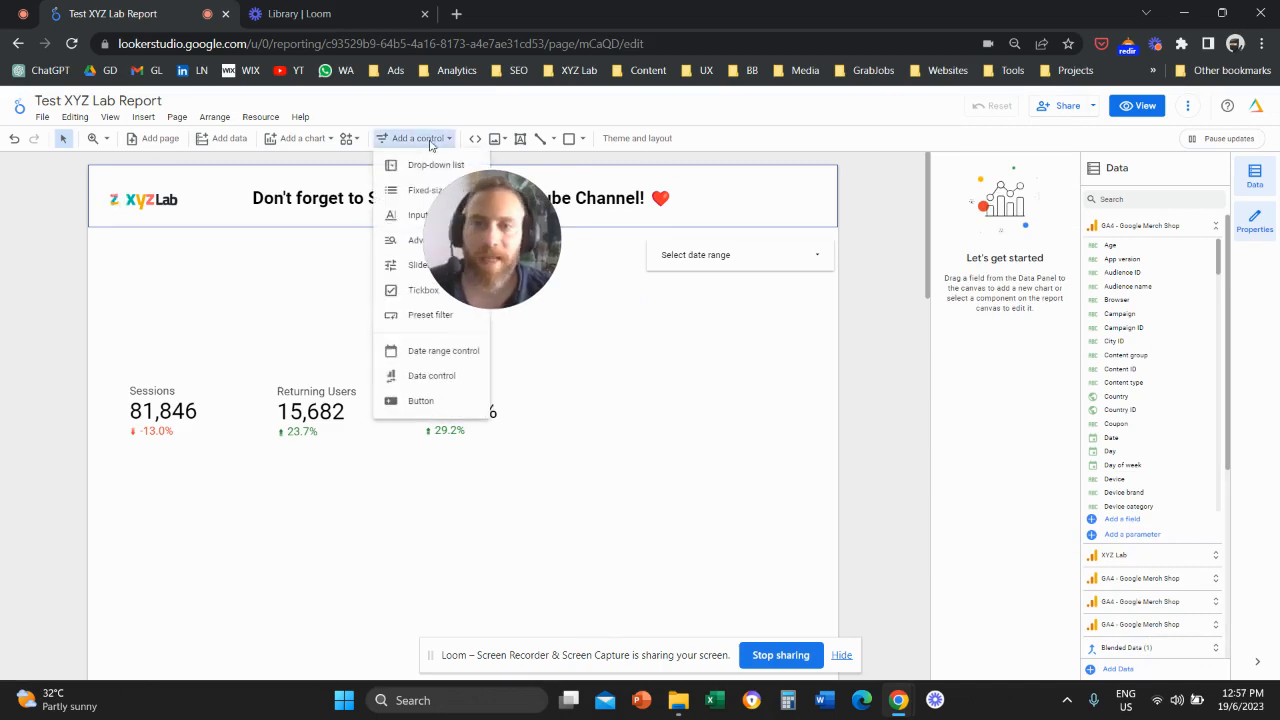
pyautogui.moveTo(552, 224)
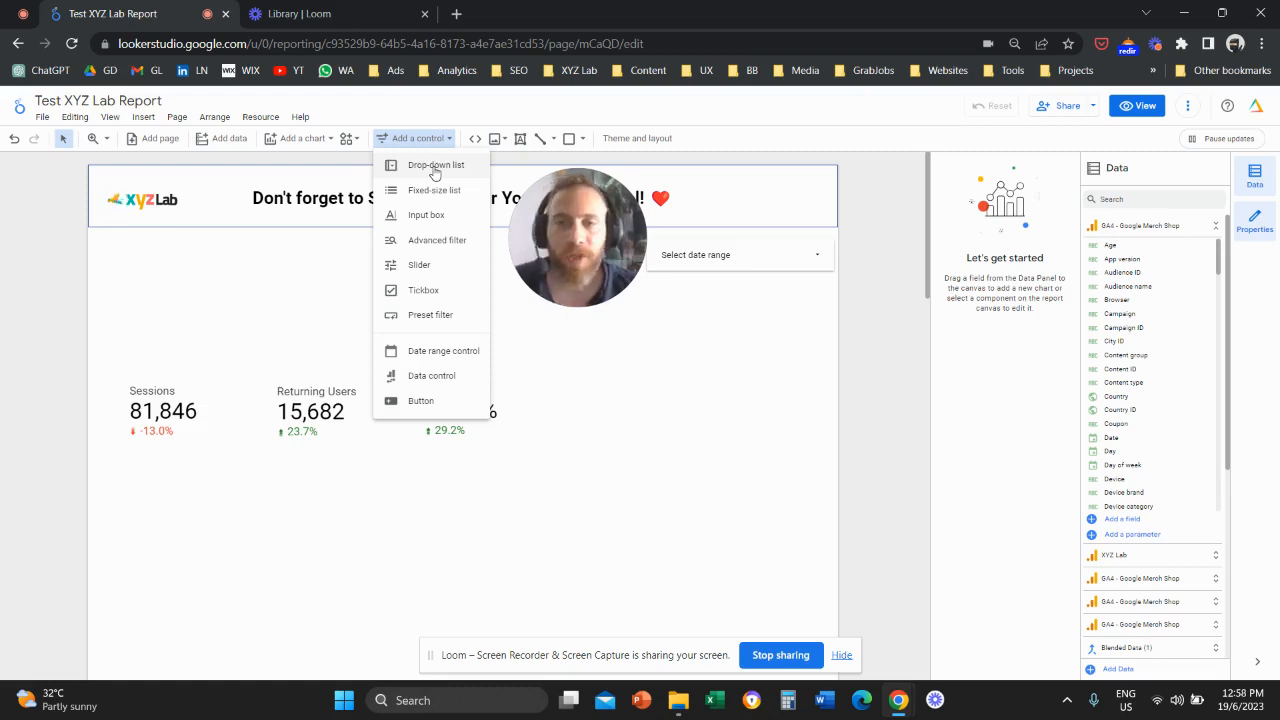
pyautogui.click(433, 165)
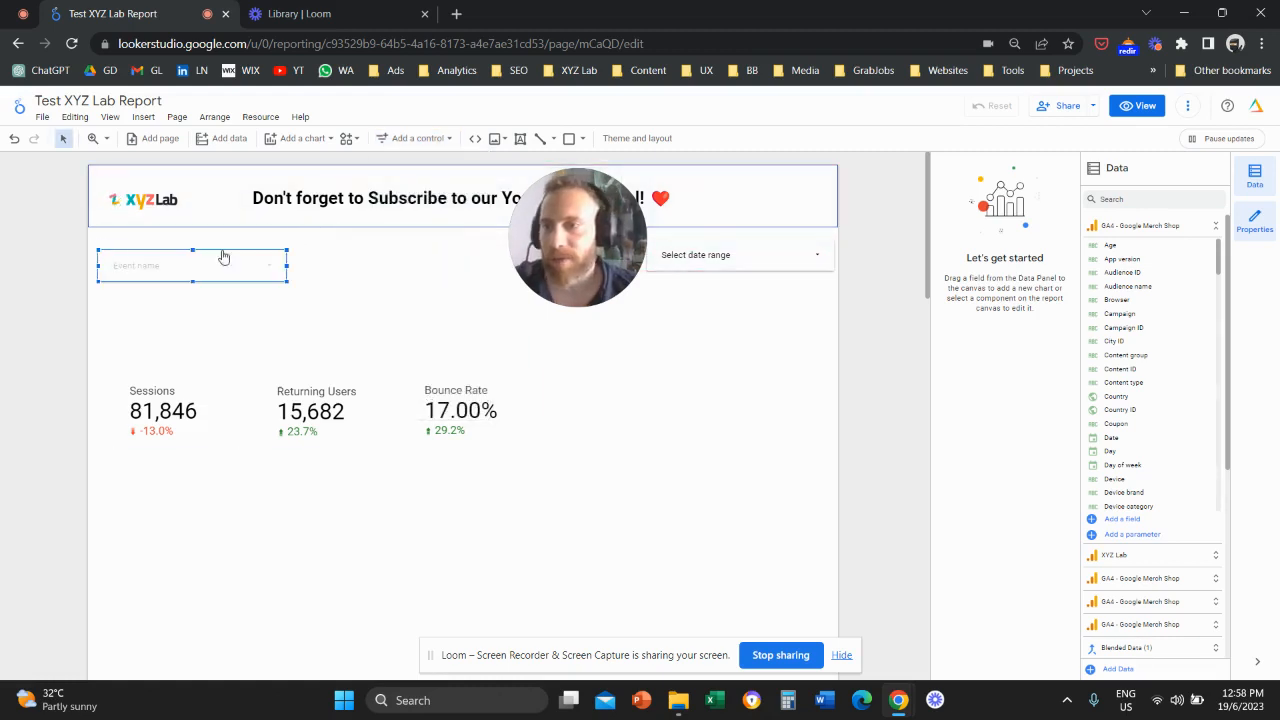
pyautogui.click(190, 265)
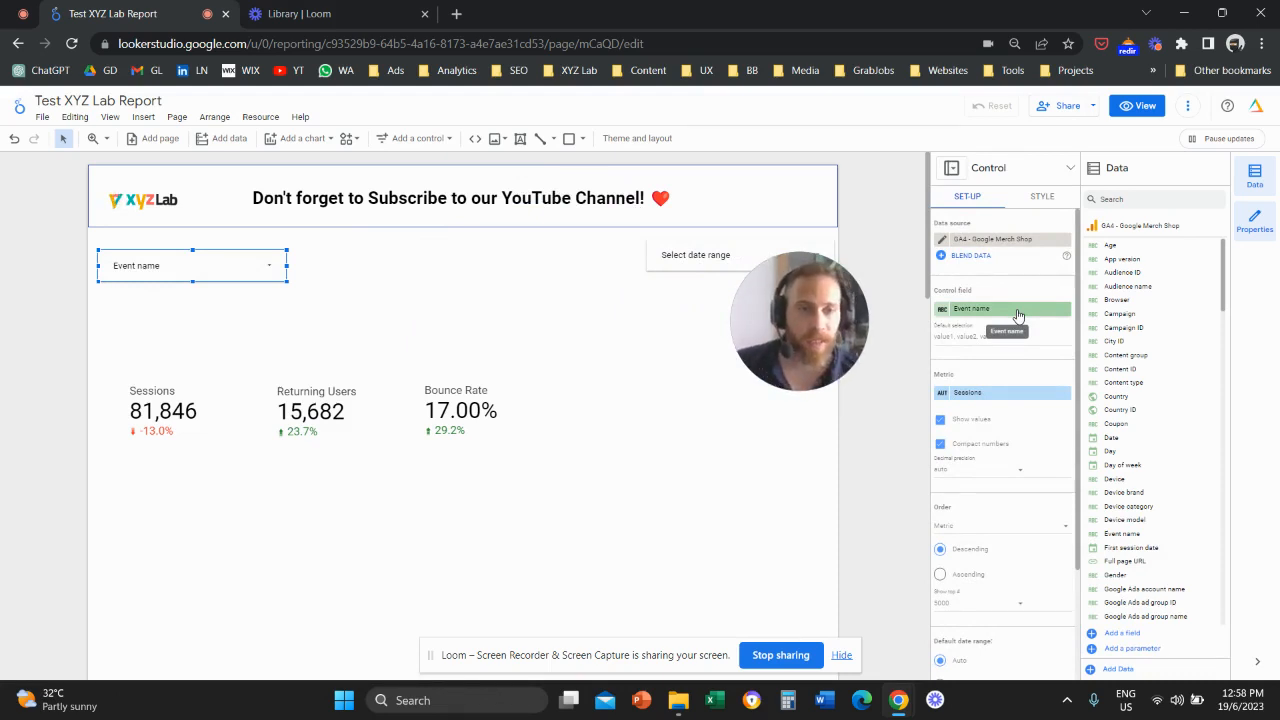
# Step: Change the drop-down's control field to Country
pyautogui.click(1000, 309)
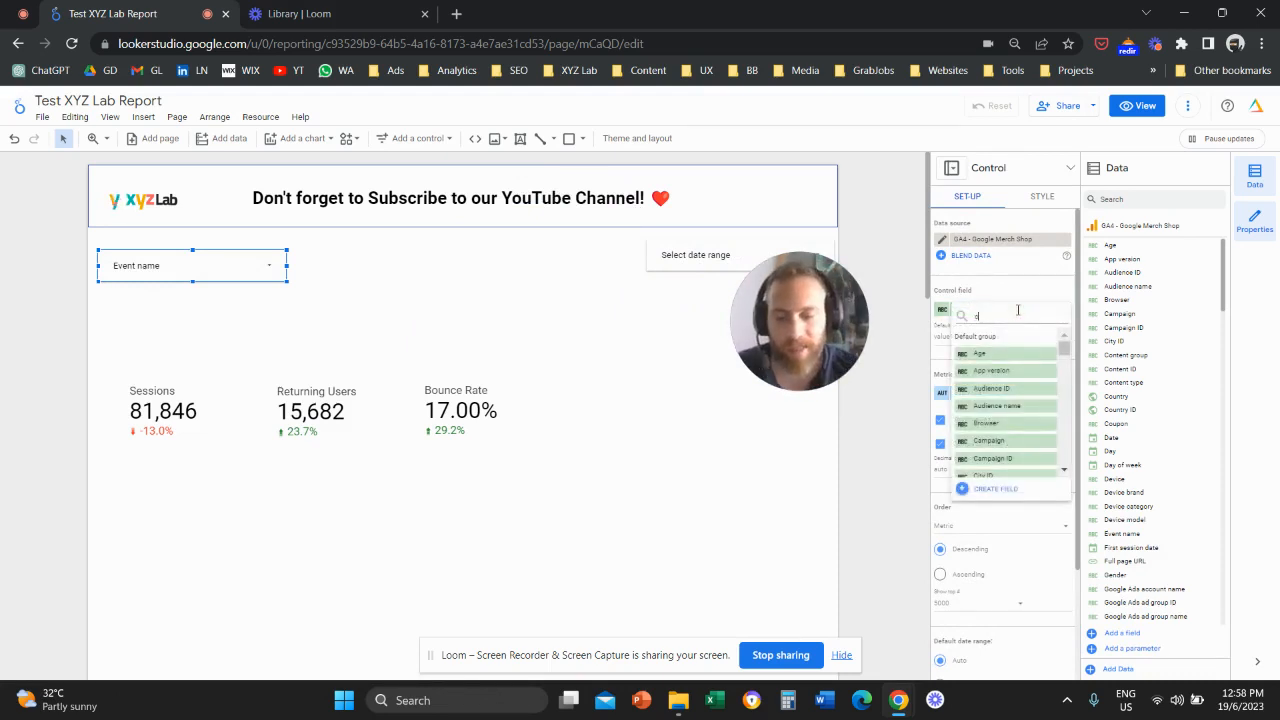
pyautogui.write('ountry')
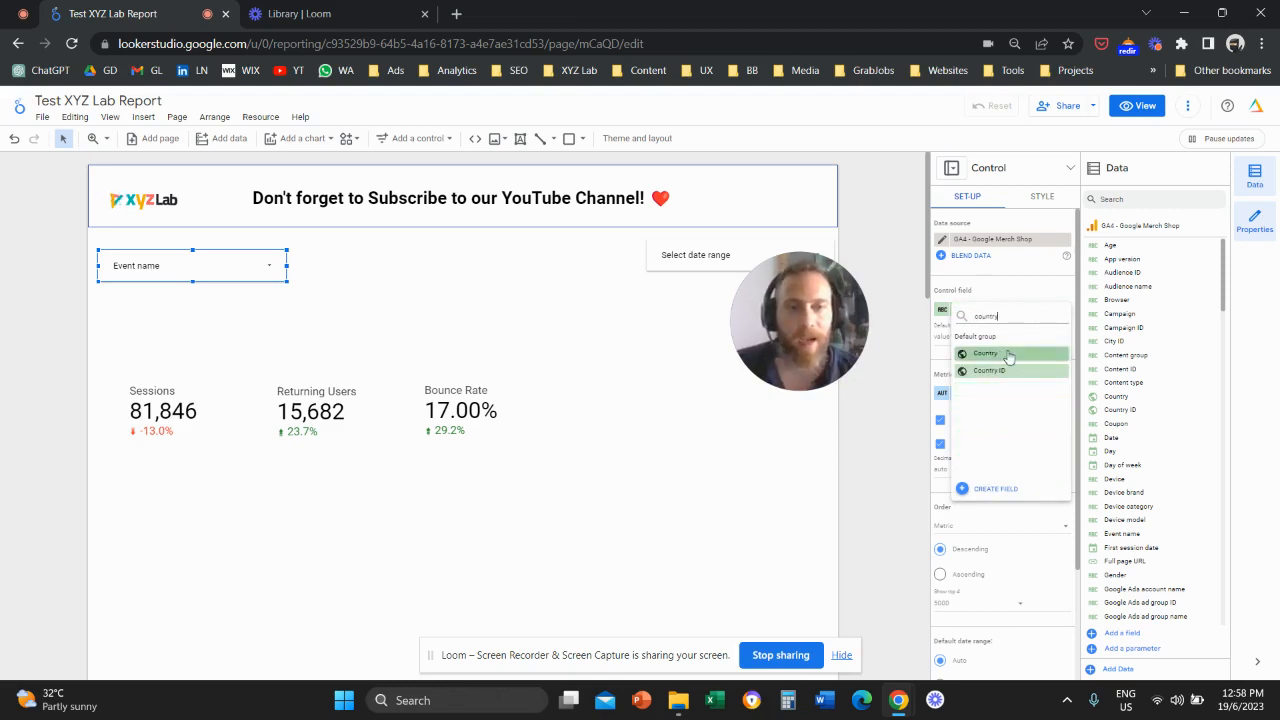
pyautogui.click(985, 353)
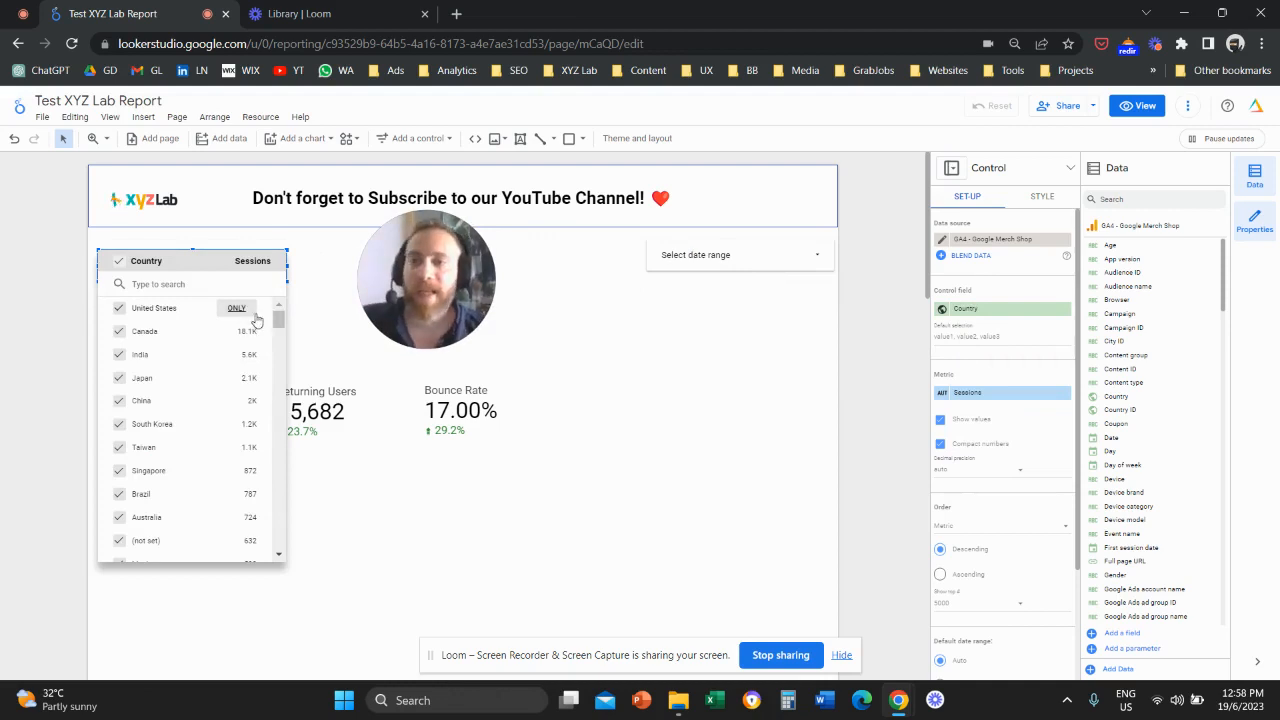
# Step: Filter to United States only, then Canada, then add more countries and apply
pyautogui.click(236, 307)
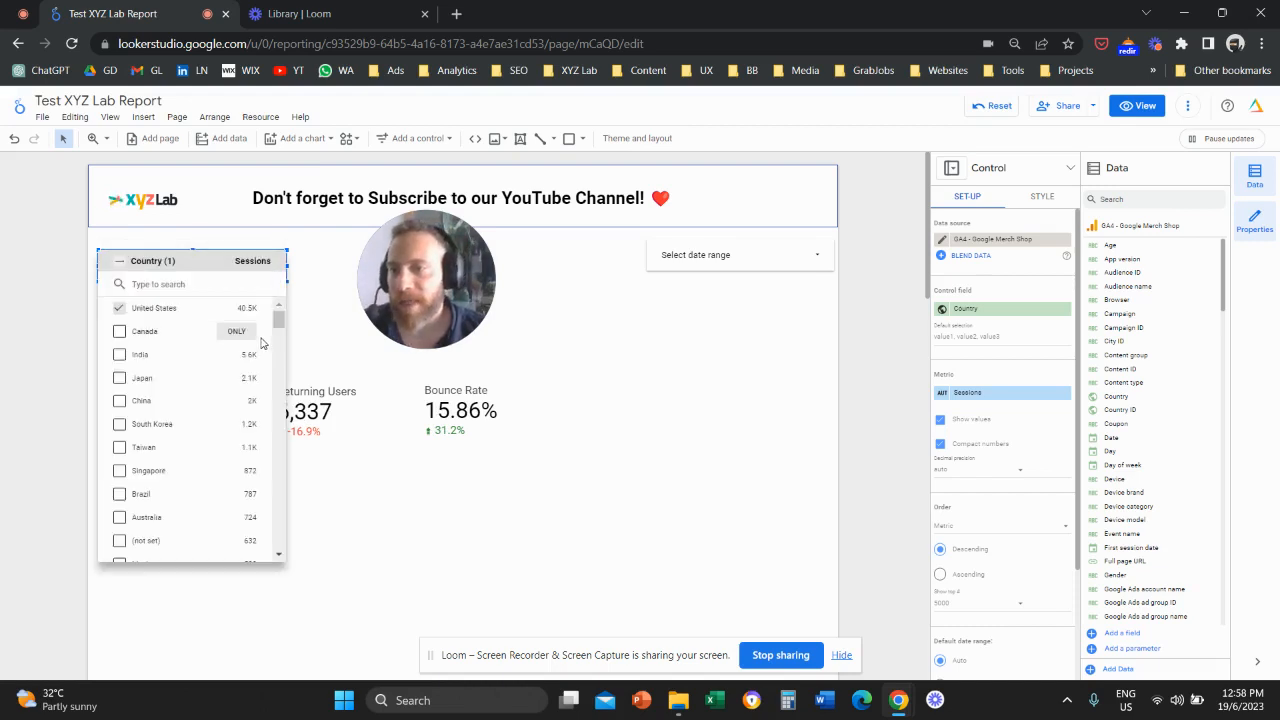
pyautogui.click(236, 331)
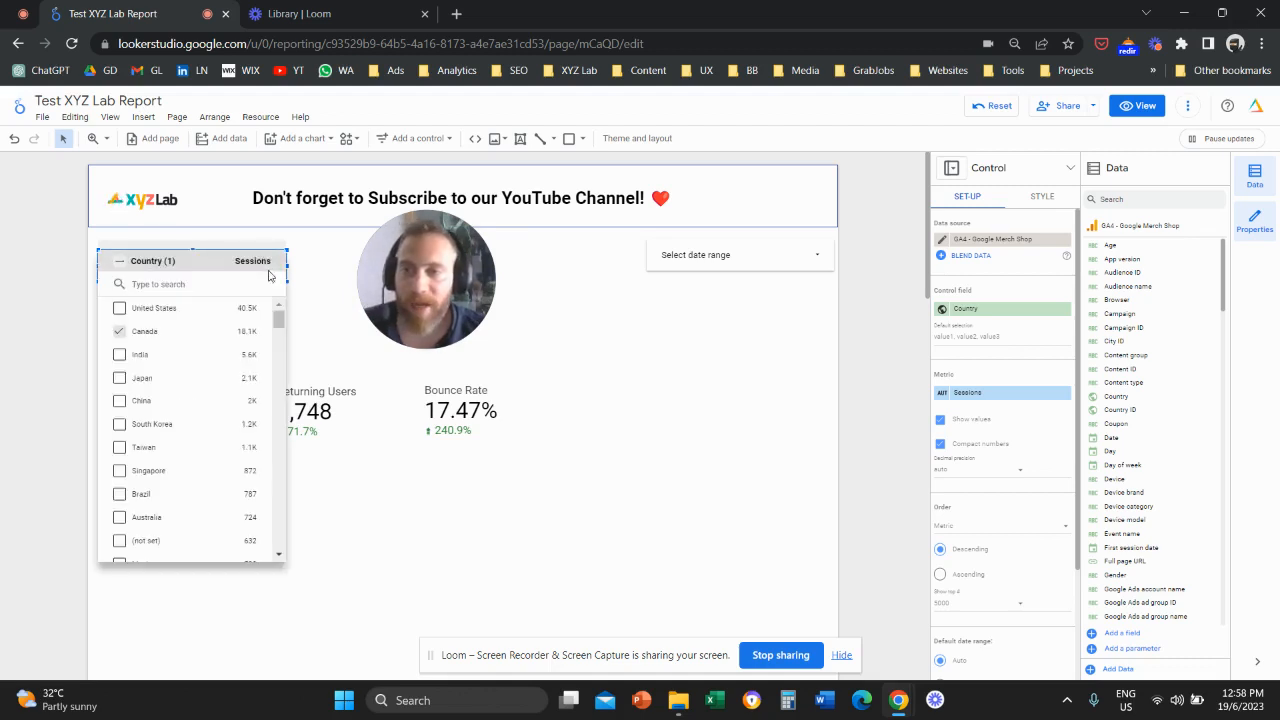
pyautogui.click(119, 354)
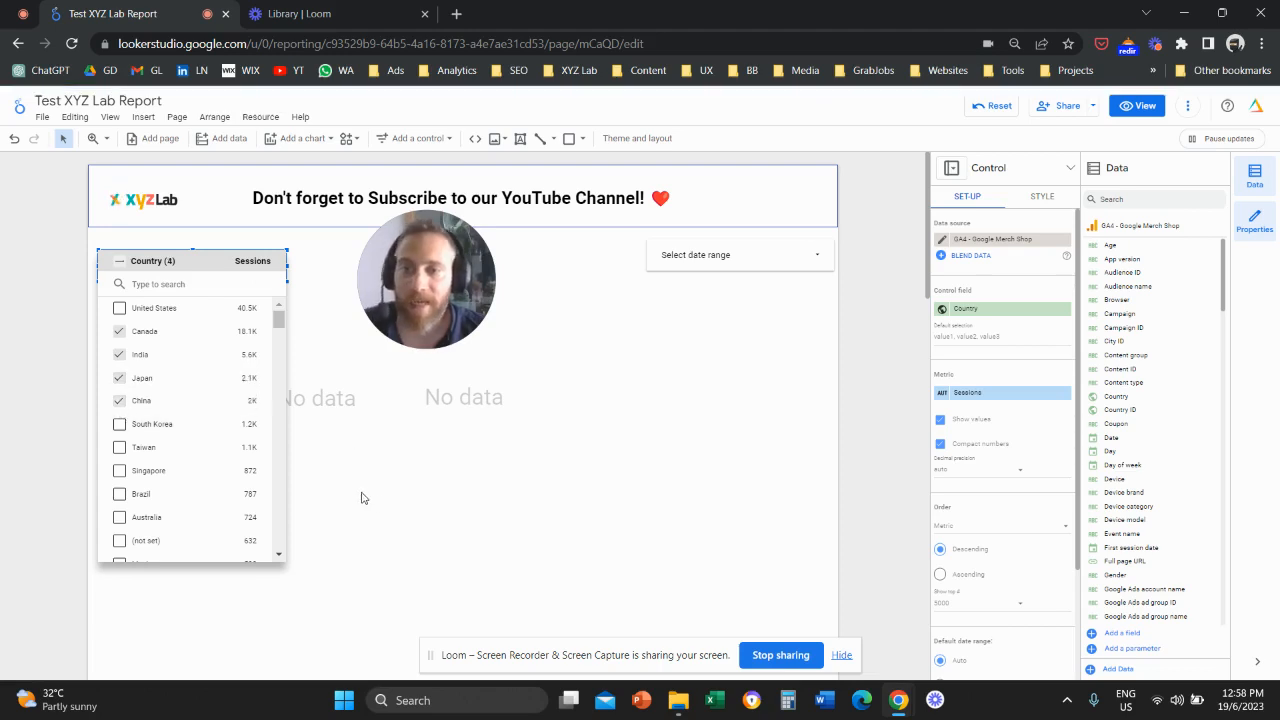
pyautogui.click(453, 516)
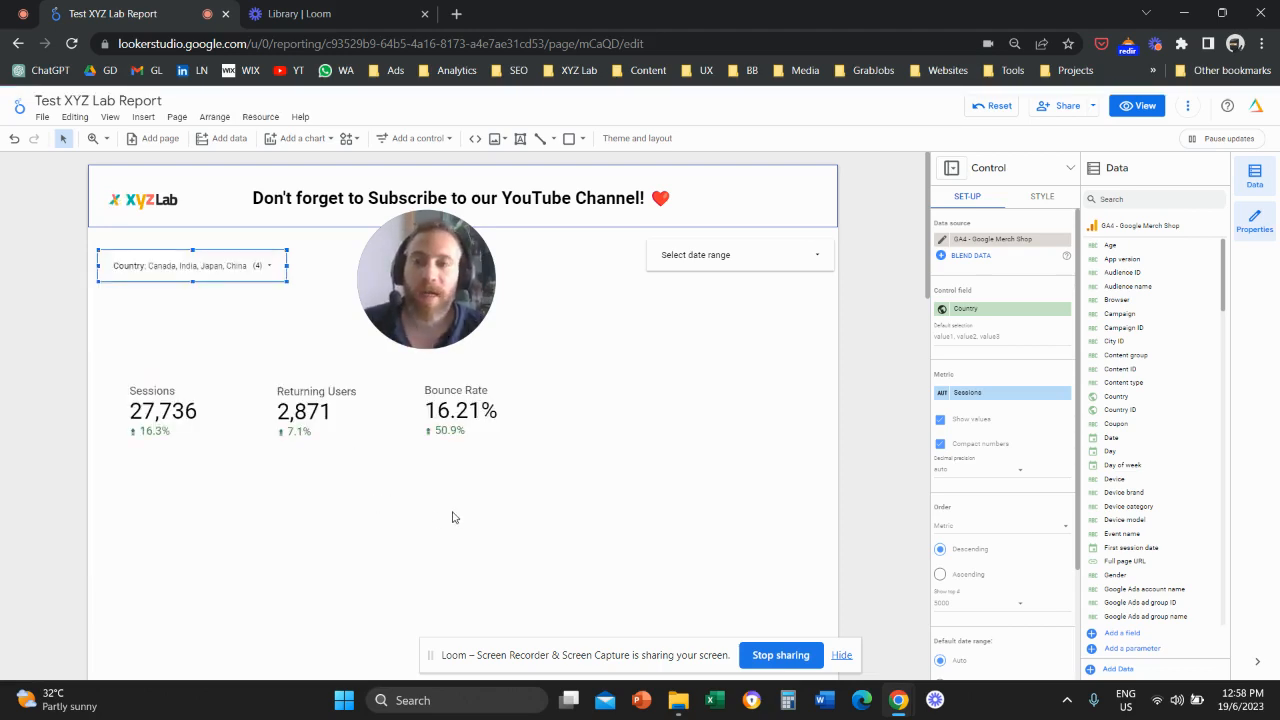
pyautogui.moveTo(449, 512)
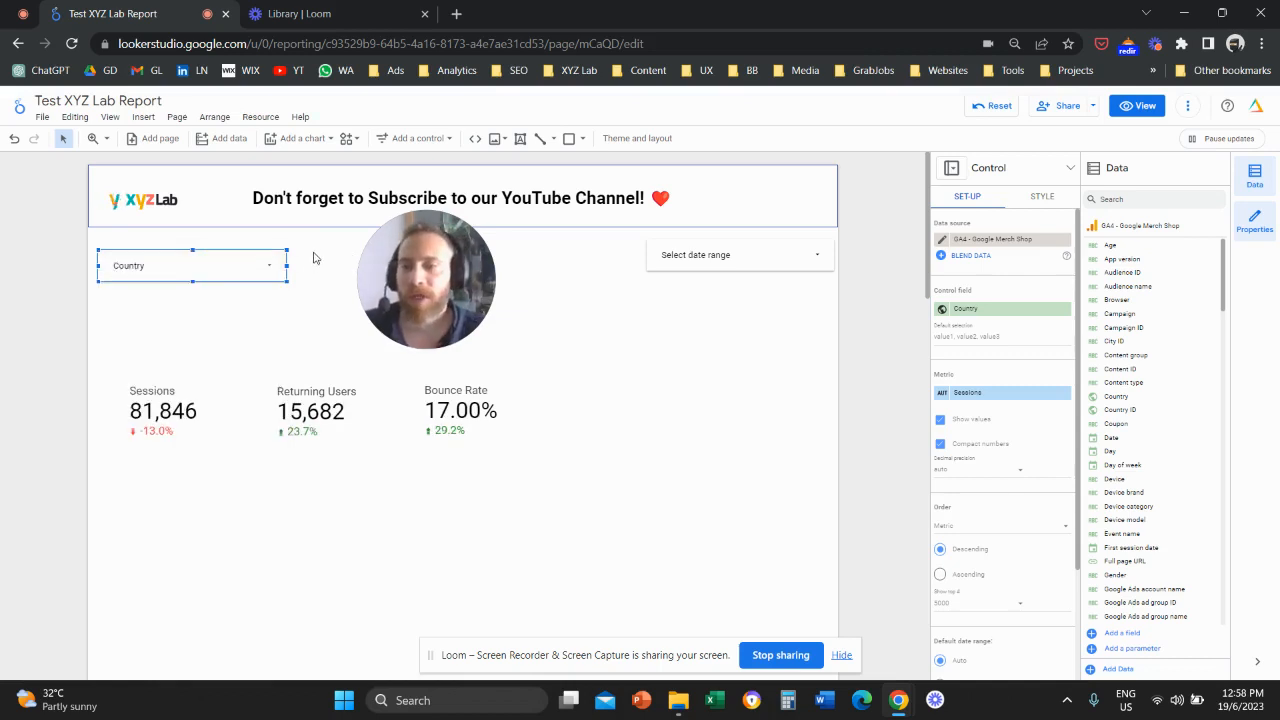
pyautogui.moveTo(370, 293)
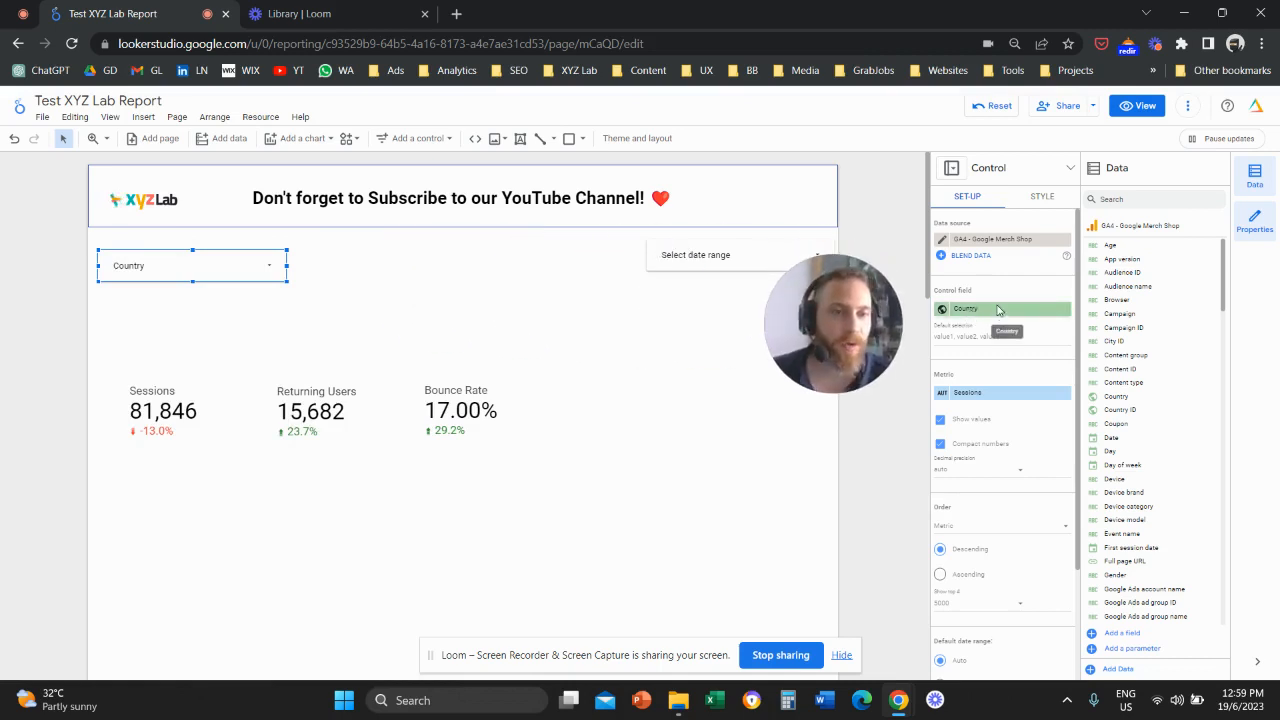
# Step: Change the drop-down's control field to Town/City
pyautogui.click(1000, 308)
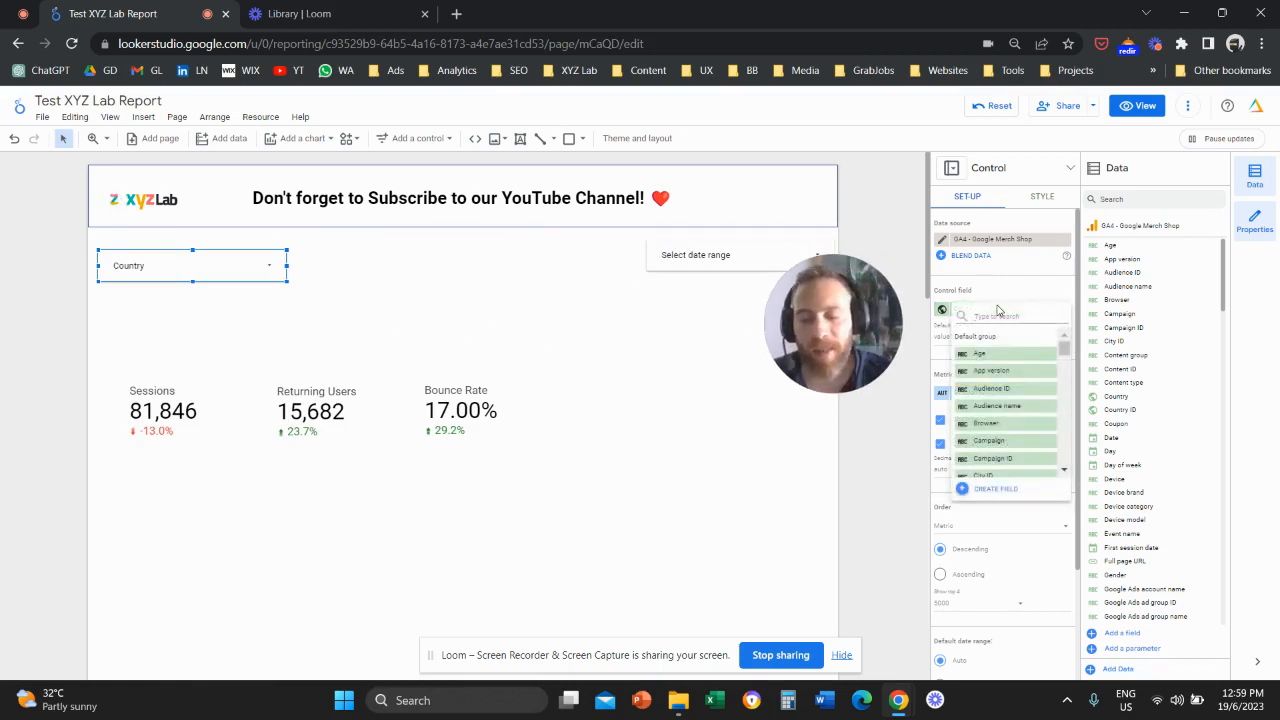
pyautogui.write('cit')
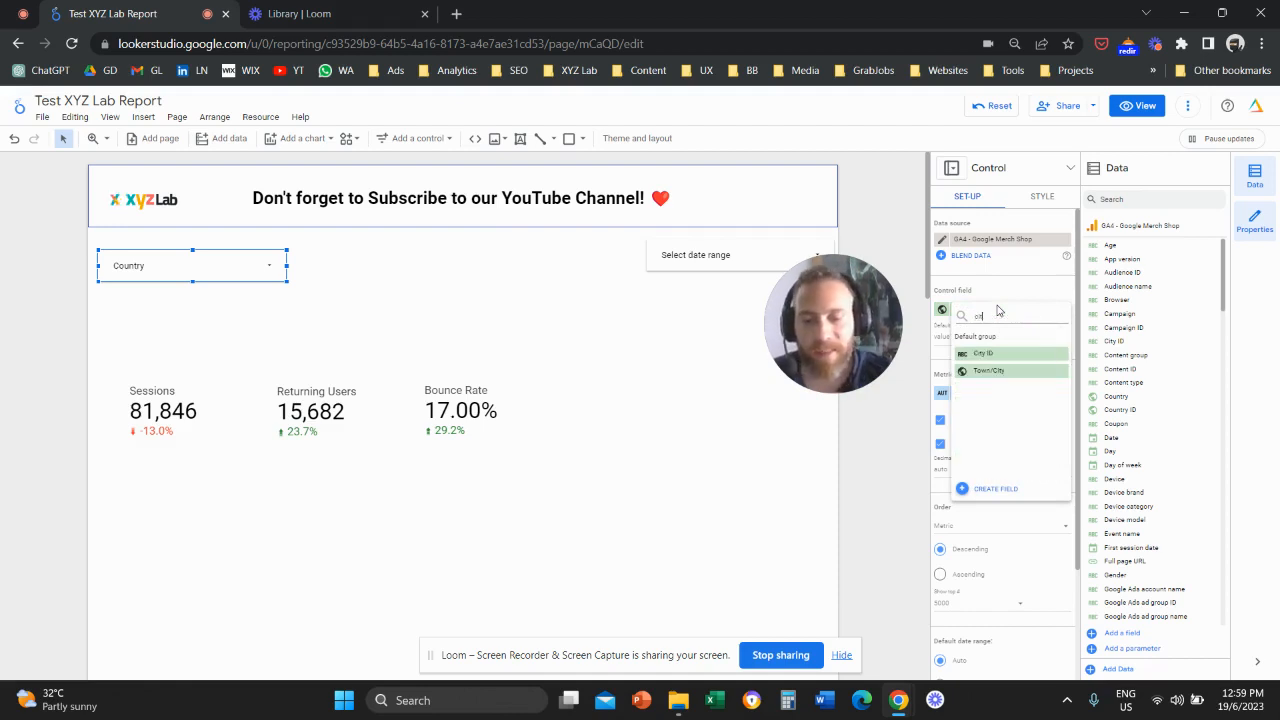
pyautogui.click(989, 370)
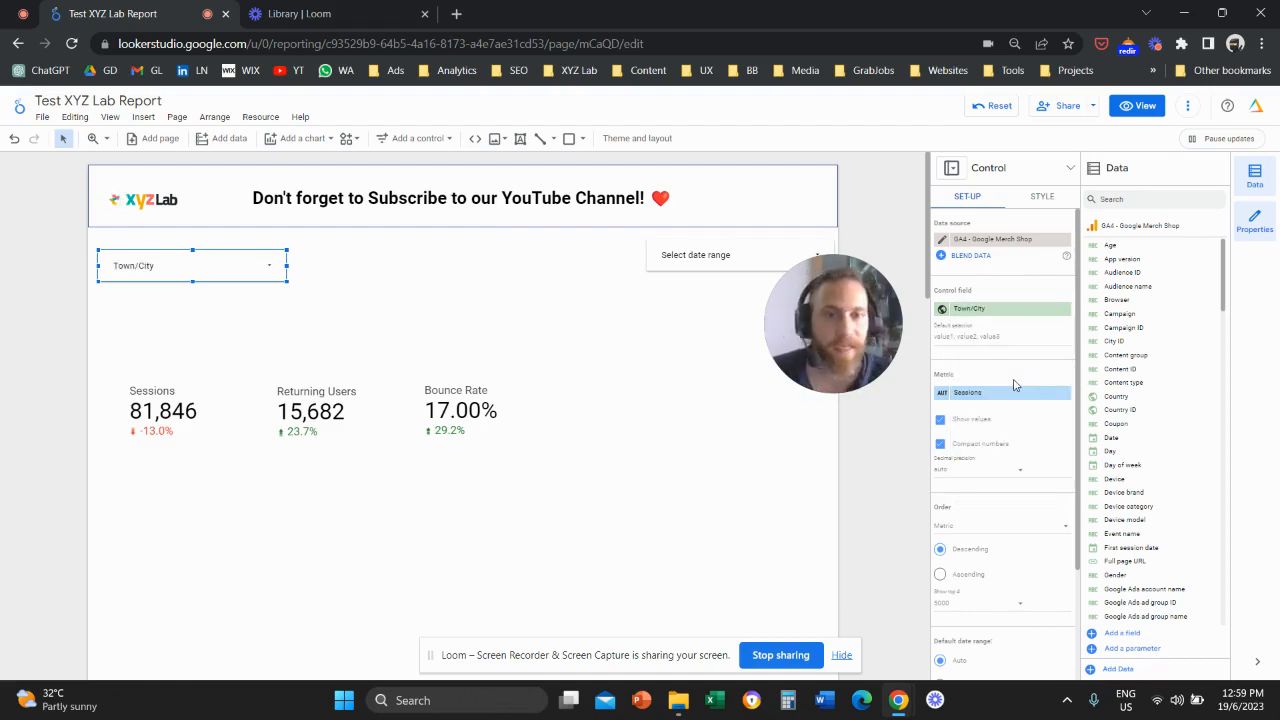
# Step: Search the city list for 'delhi' to find Delhi and New Delhi
pyautogui.click(190, 265)
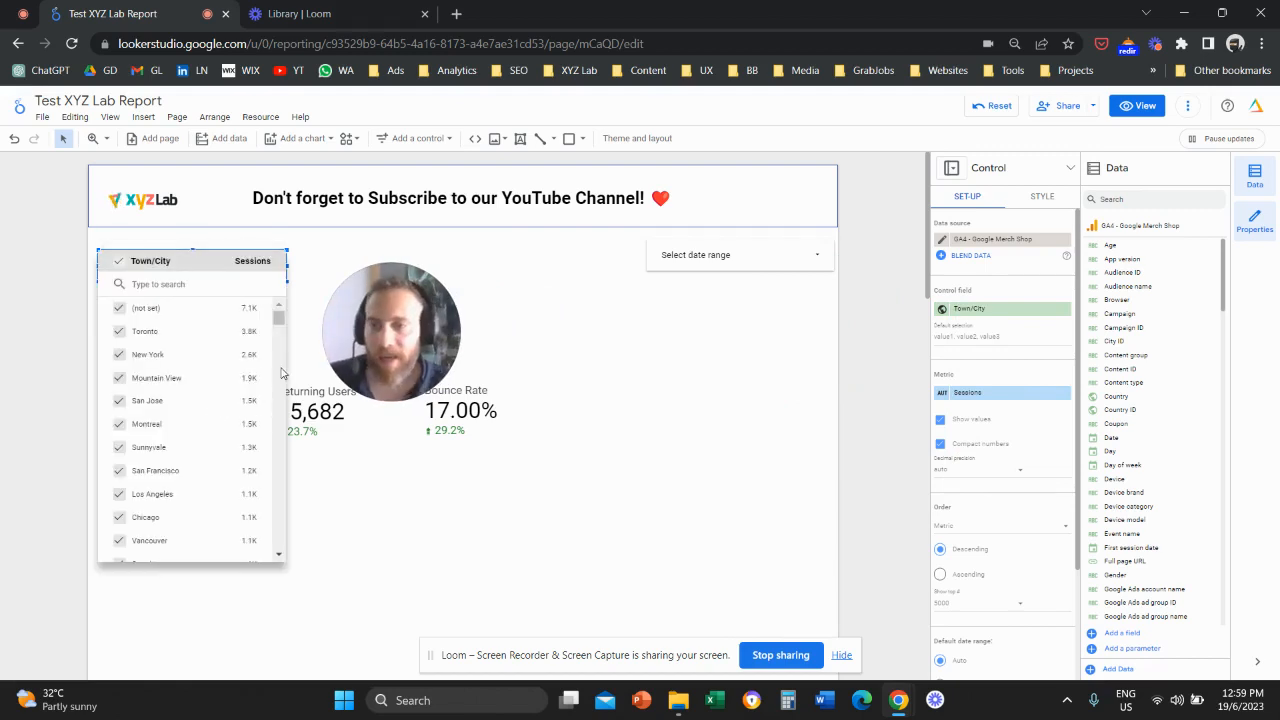
pyautogui.write('d')
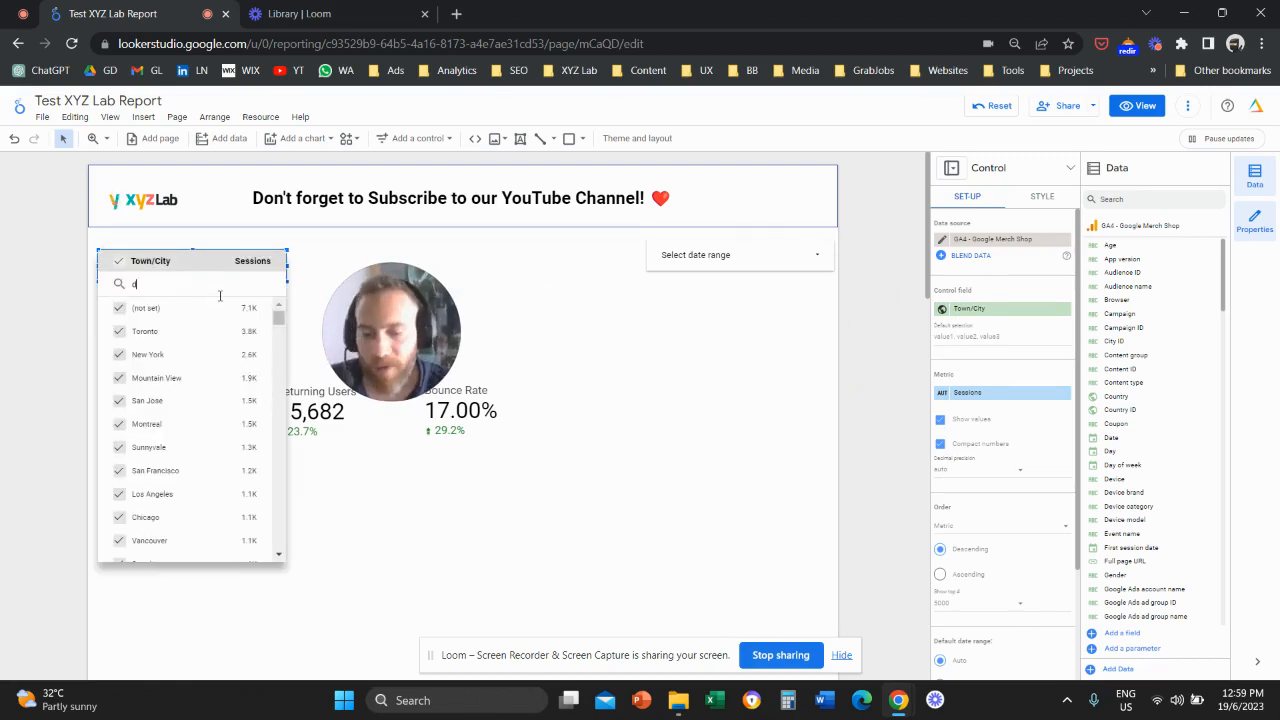
pyautogui.write('elhi')
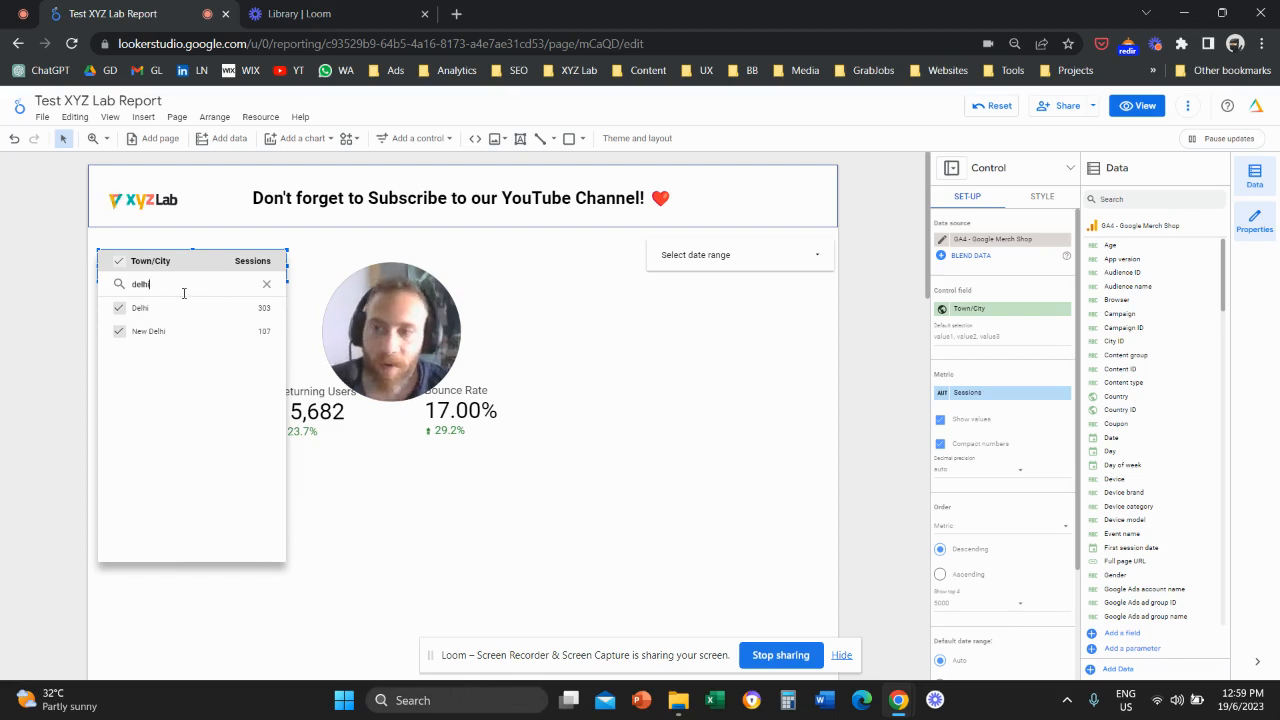
pyautogui.moveTo(238, 283)
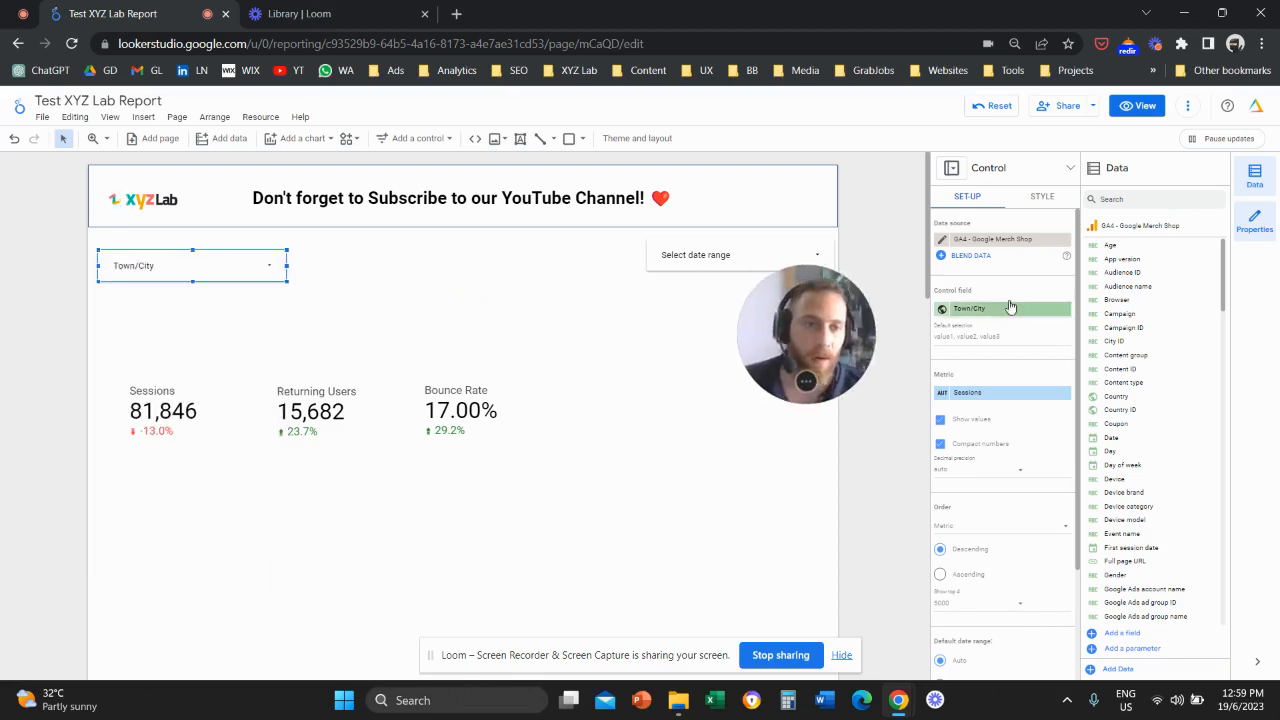
pyautogui.click(1005, 308)
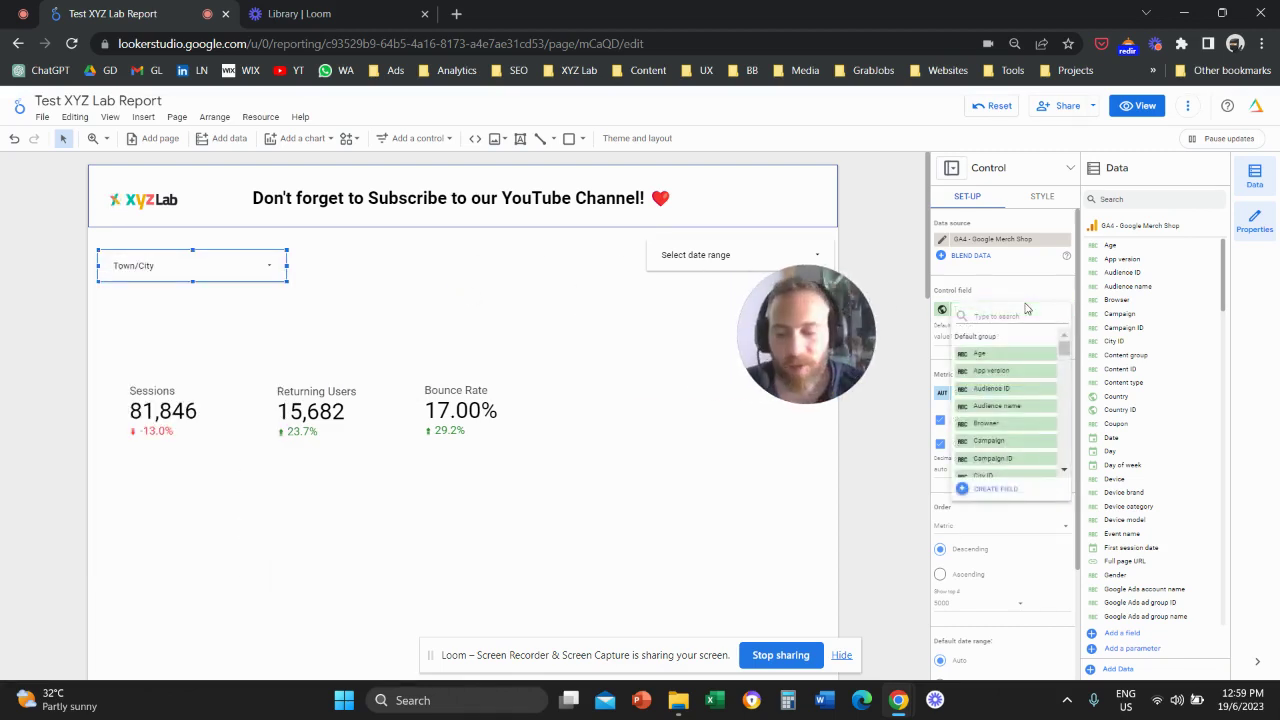
pyautogui.write('session')
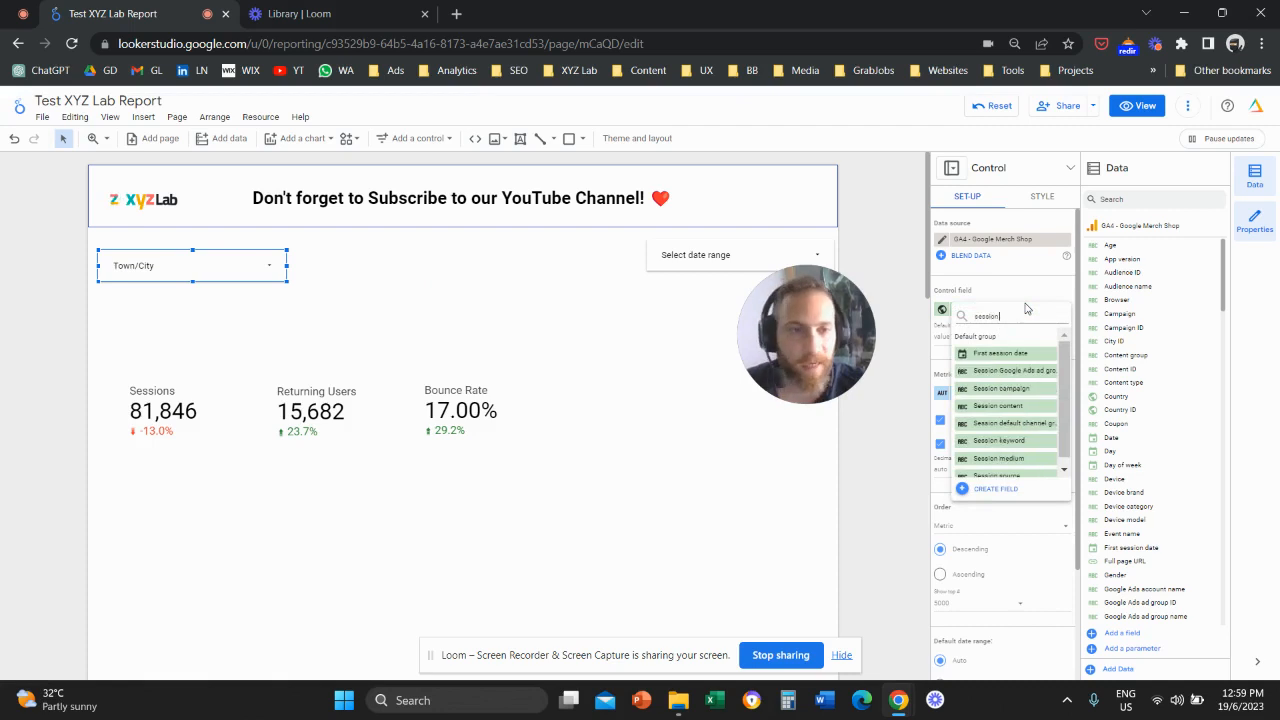
pyautogui.click(1011, 422)
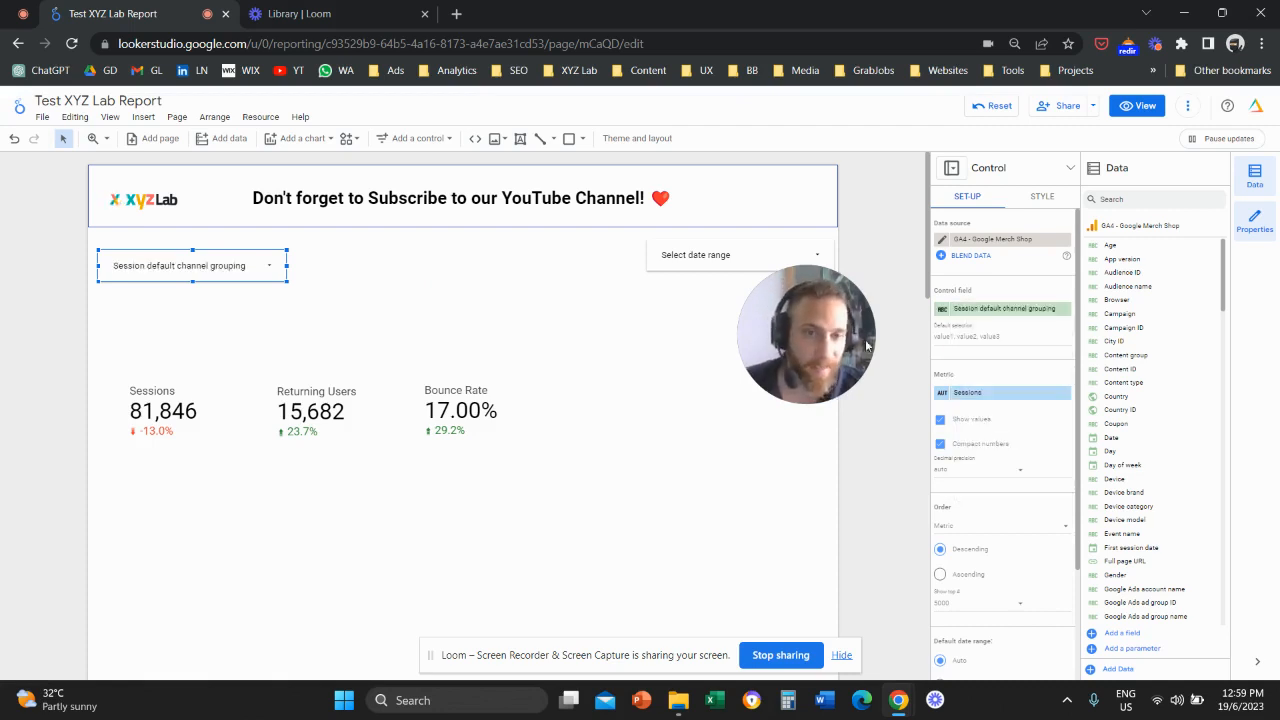
pyautogui.click(190, 265)
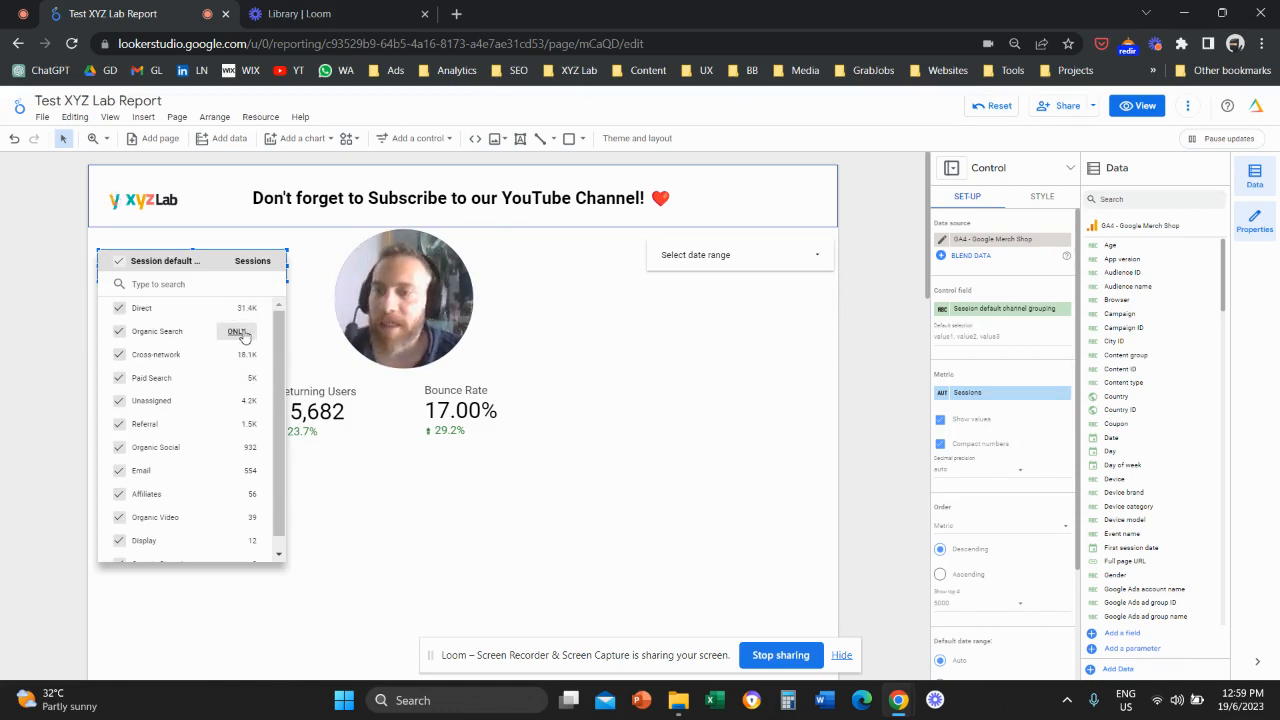
pyautogui.click(237, 331)
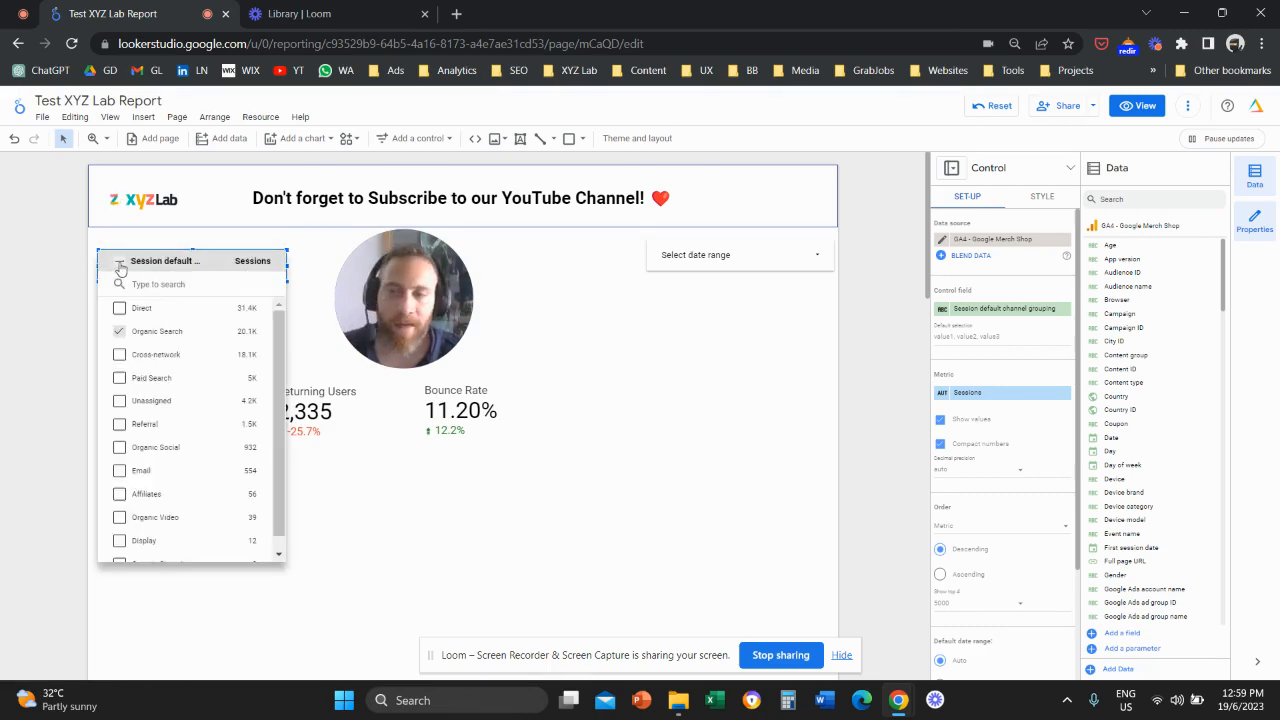
pyautogui.click(119, 260)
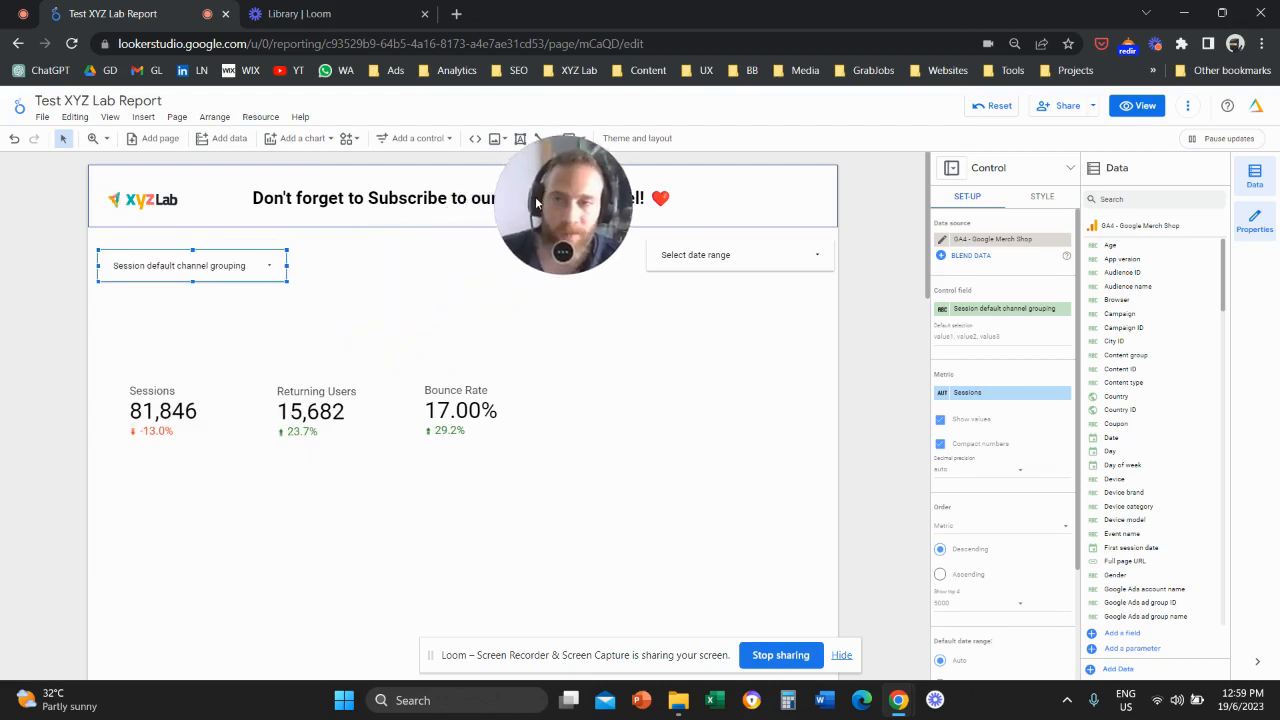
pyautogui.moveTo(442, 145)
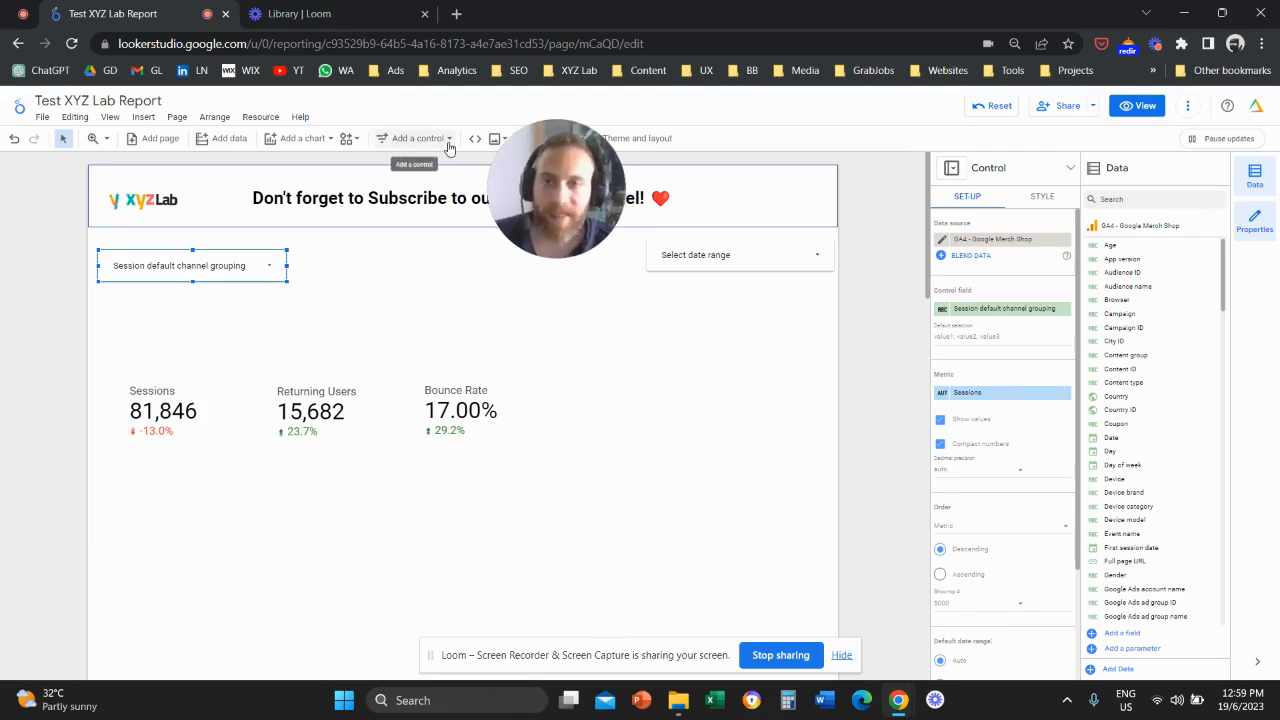
# Step: Add a list control under the date range with Country field and Sessions metric
pyautogui.click(413, 138)
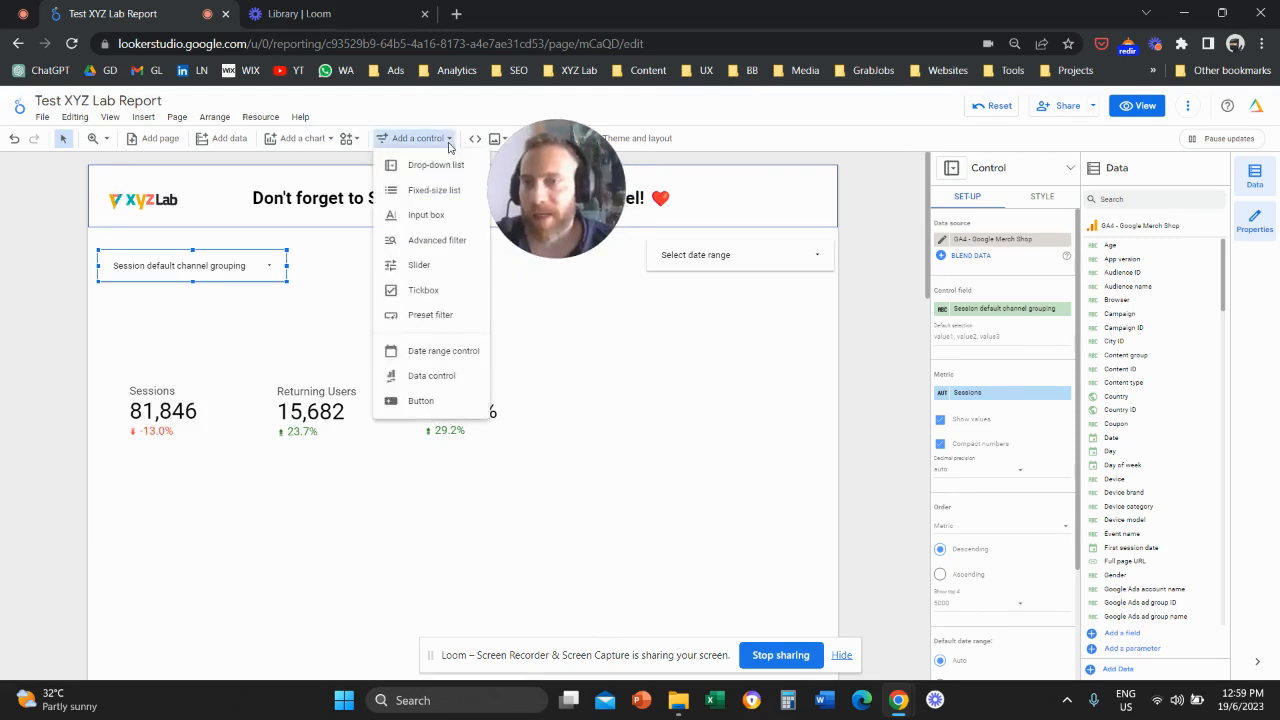
pyautogui.moveTo(434, 190)
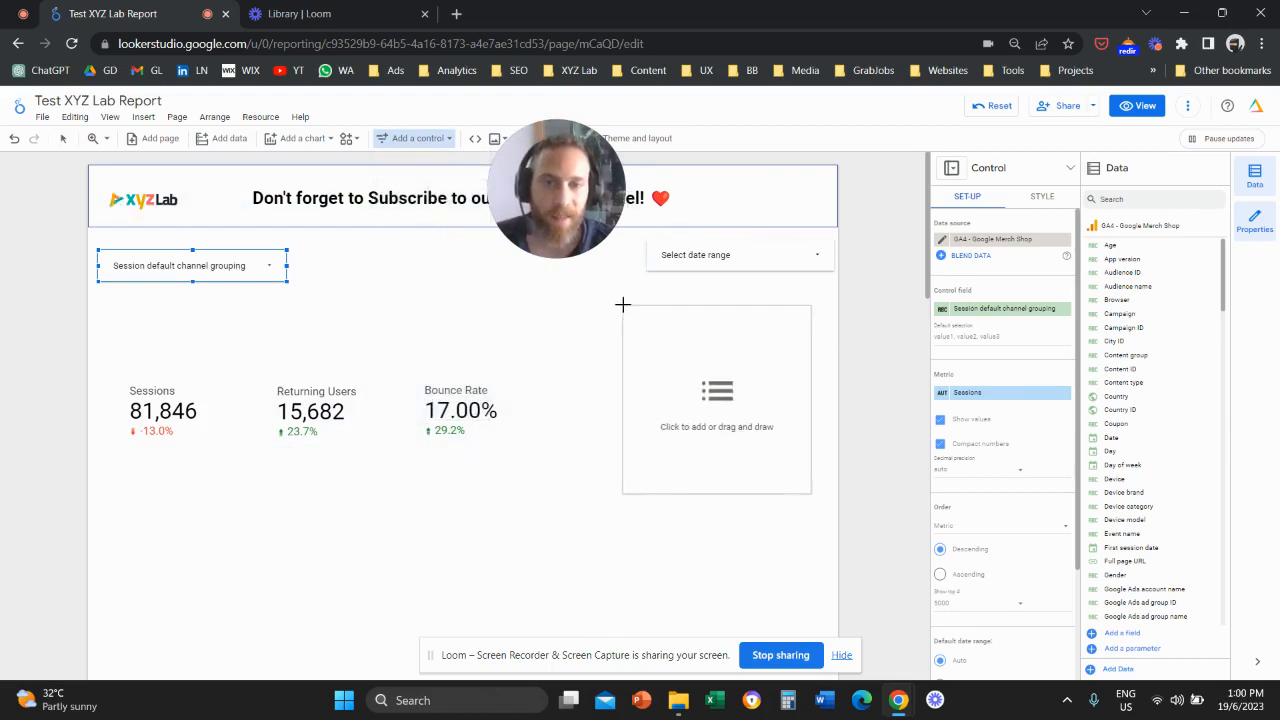
pyautogui.click(716, 390)
pyautogui.write('cou')
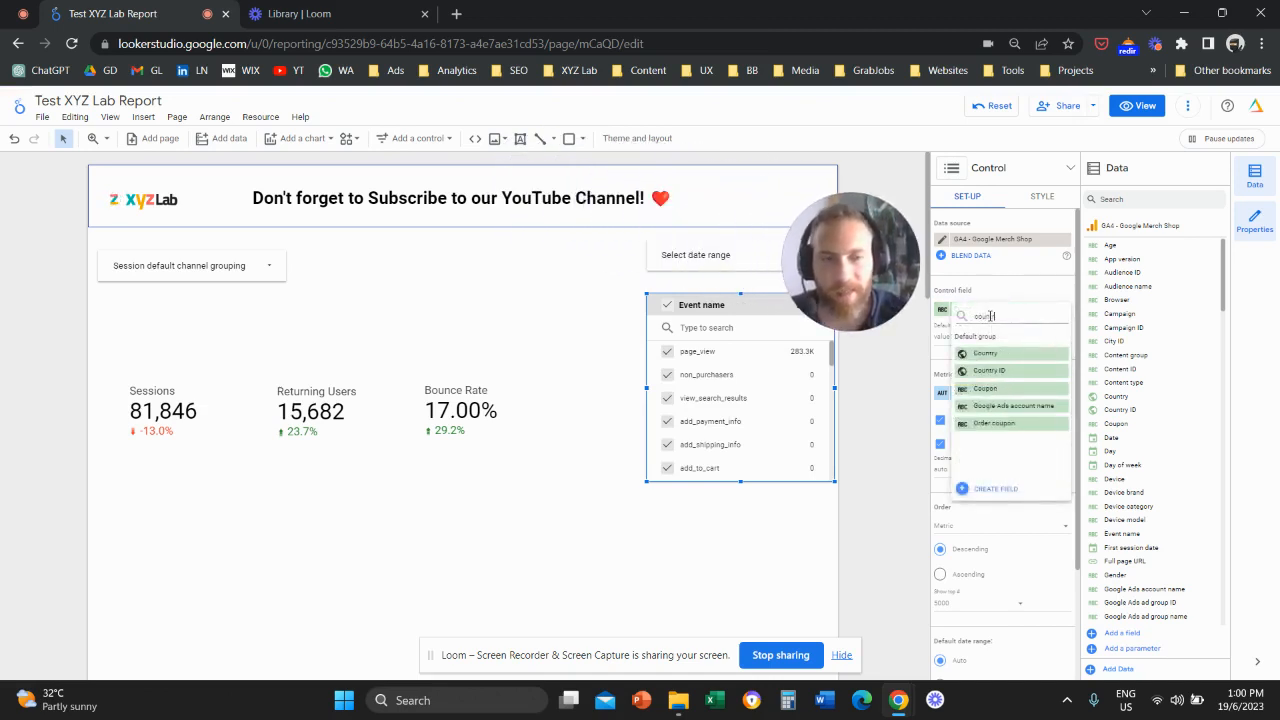
pyautogui.click(985, 353)
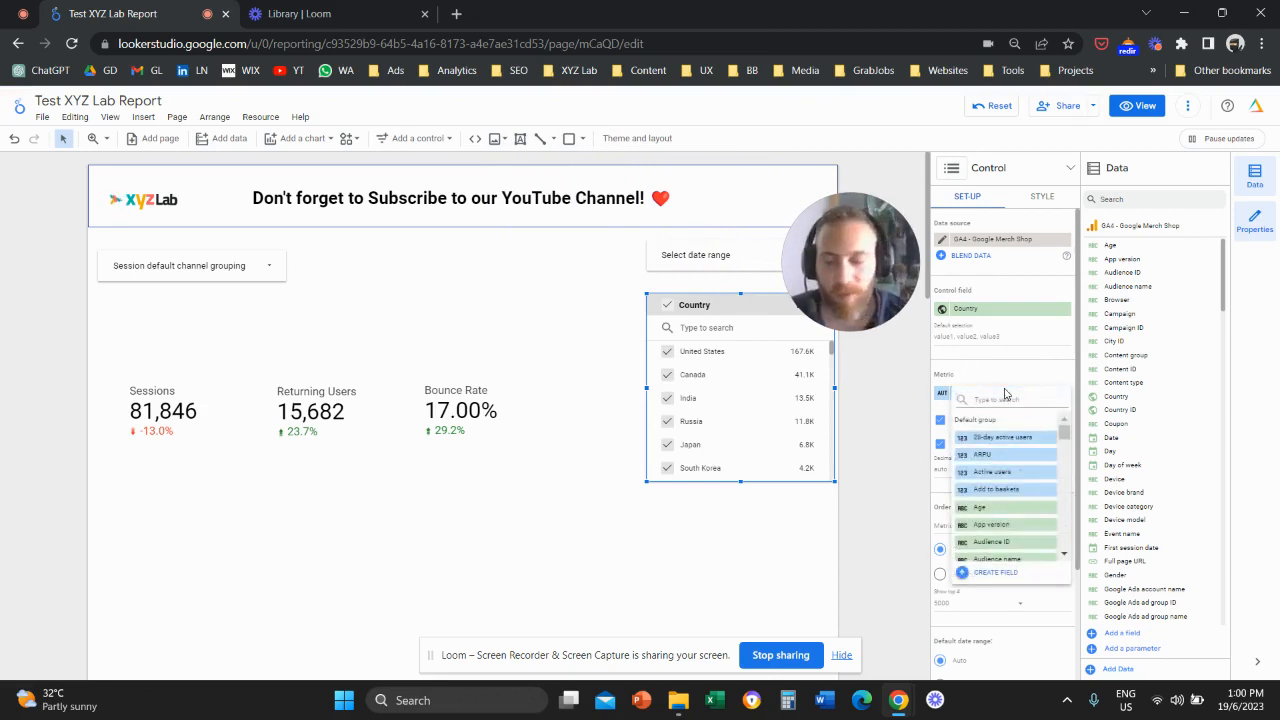
pyautogui.write('session')
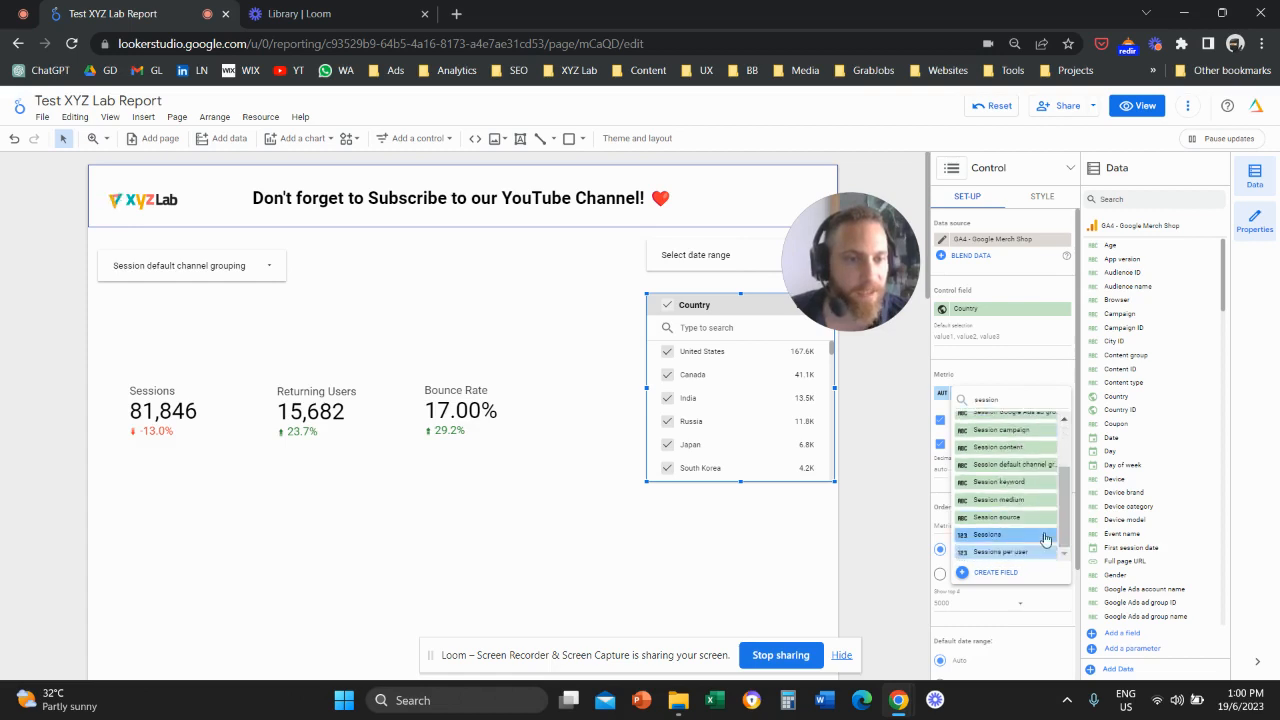
pyautogui.click(984, 534)
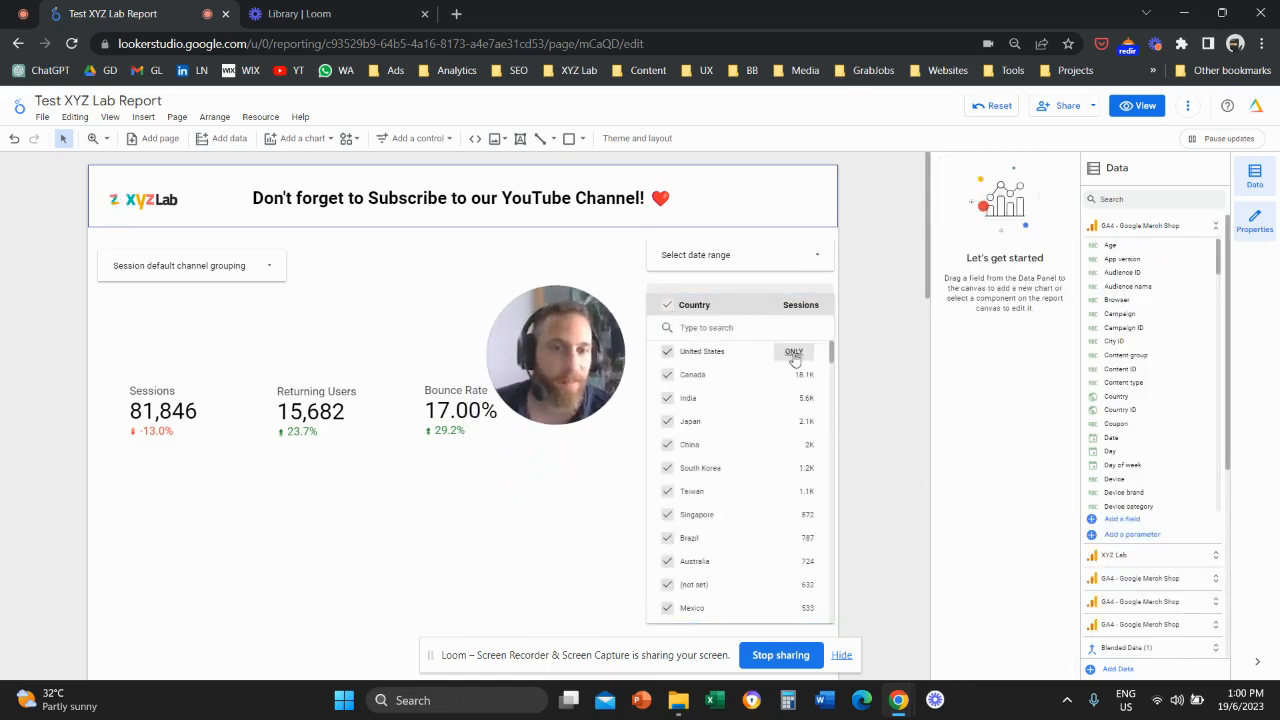
# Step: Test filtering to United States only, then reselect all countries
pyautogui.click(794, 351)
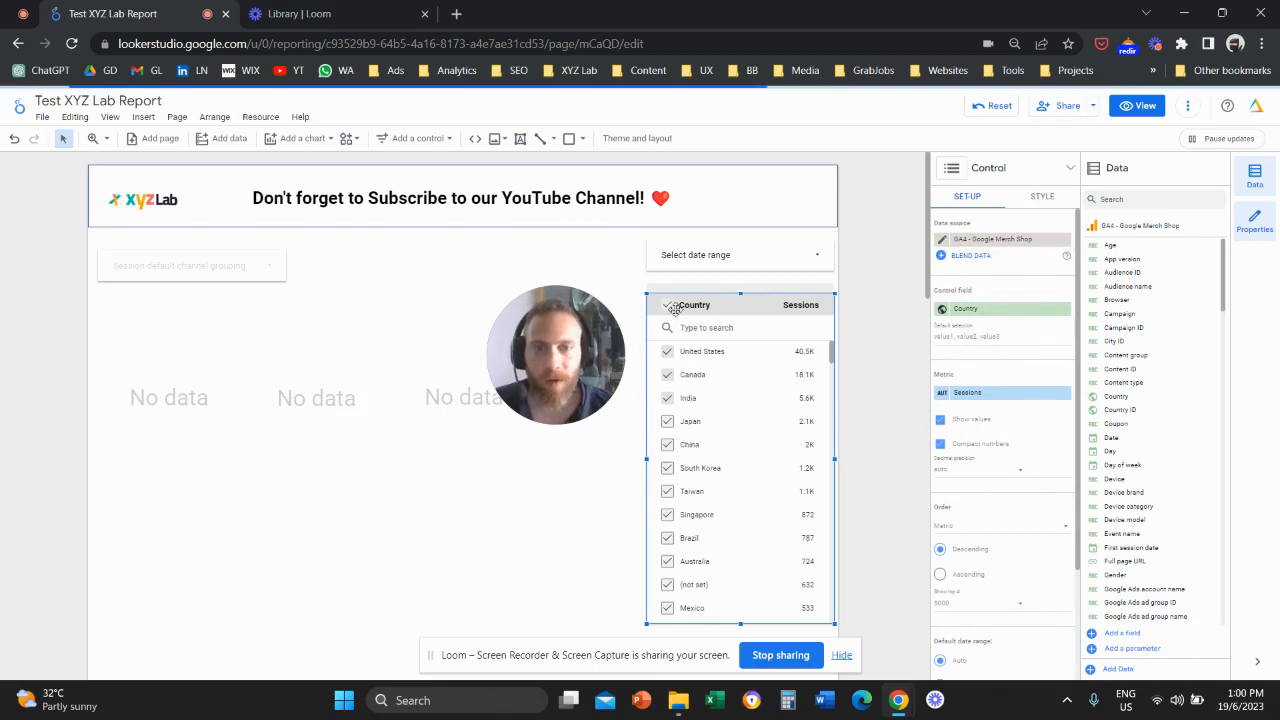
pyautogui.click(667, 398)
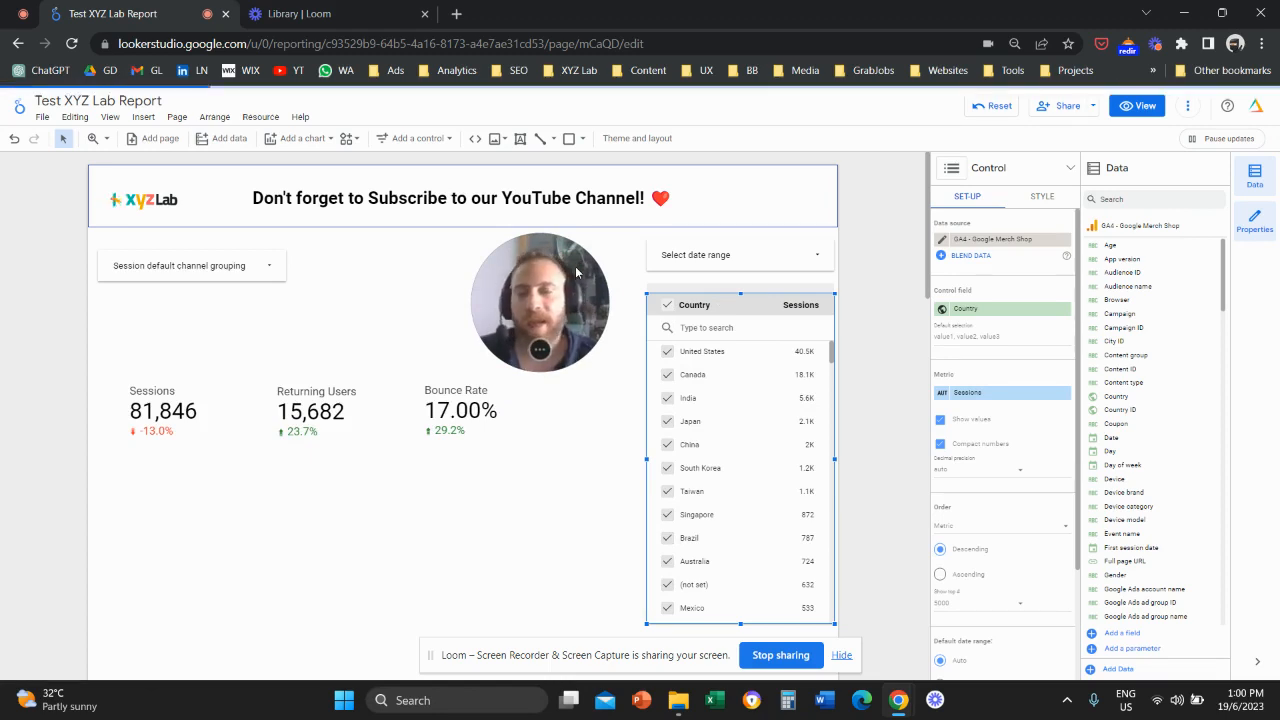
pyautogui.click(190, 265)
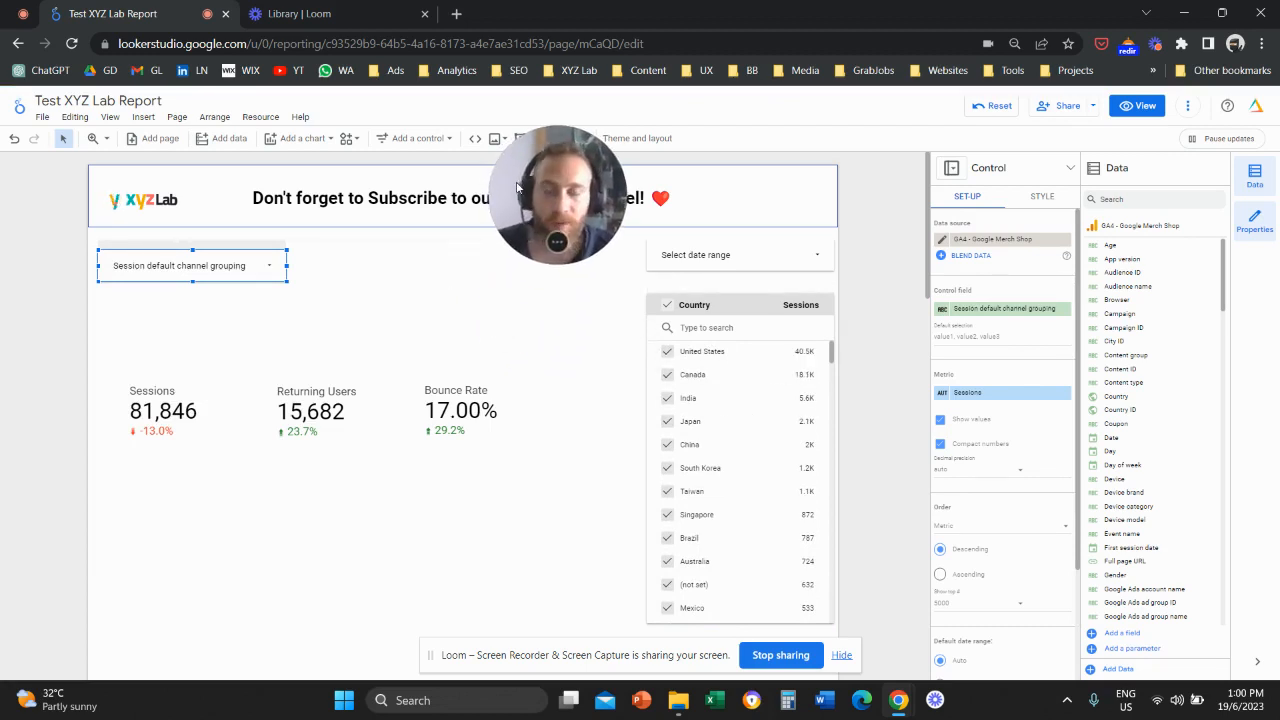
# Step: Add an input box control with Country as its control field
pyautogui.click(414, 138)
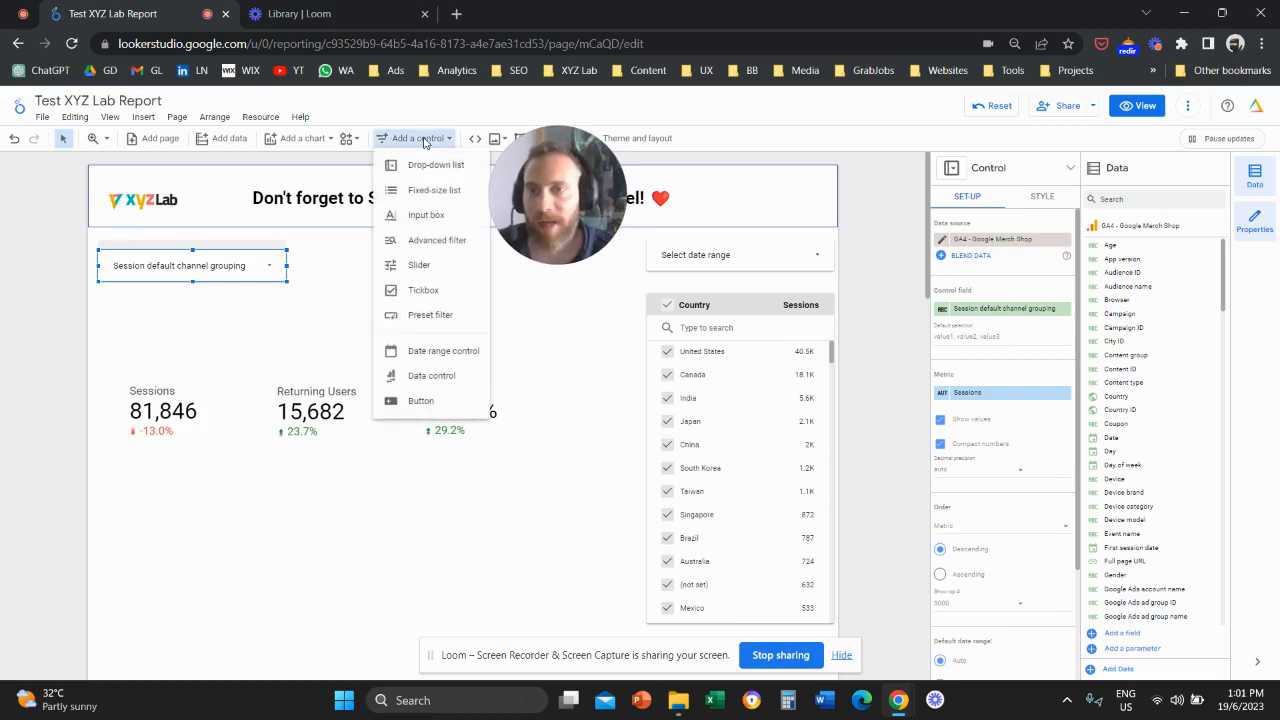
pyautogui.moveTo(425, 215)
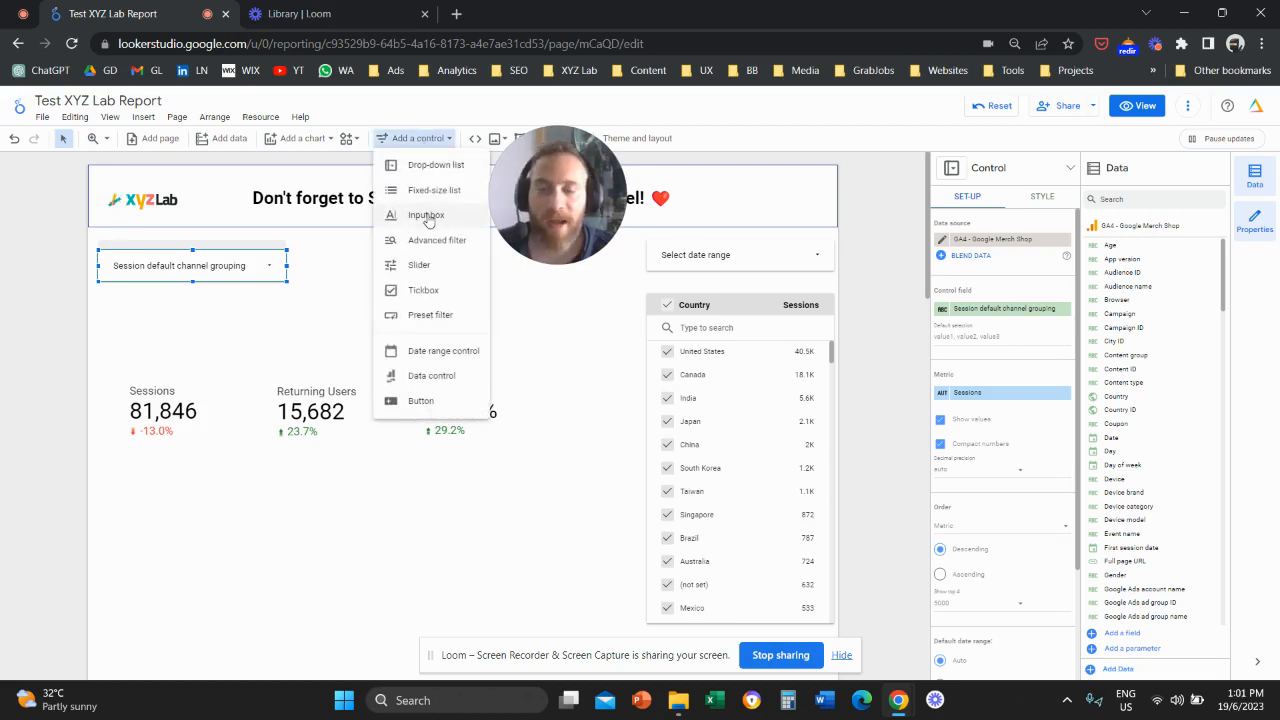
pyautogui.click(422, 215)
pyautogui.write('country')
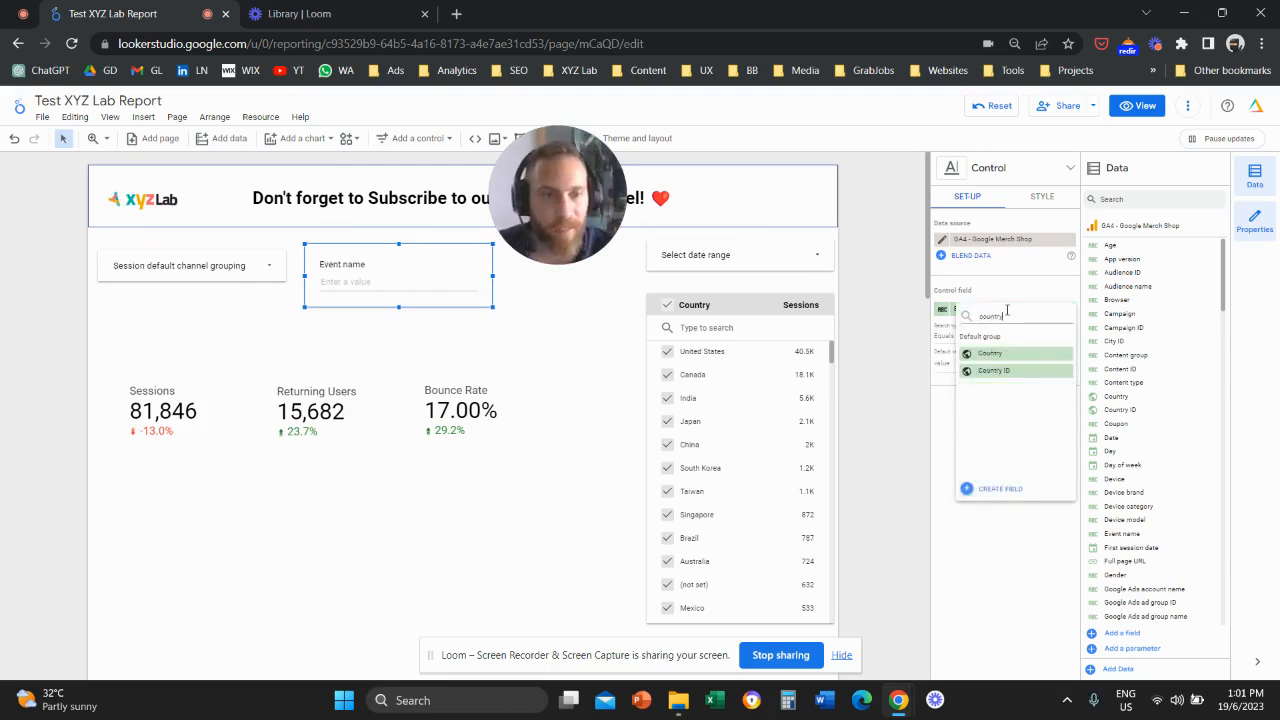
pyautogui.click(990, 353)
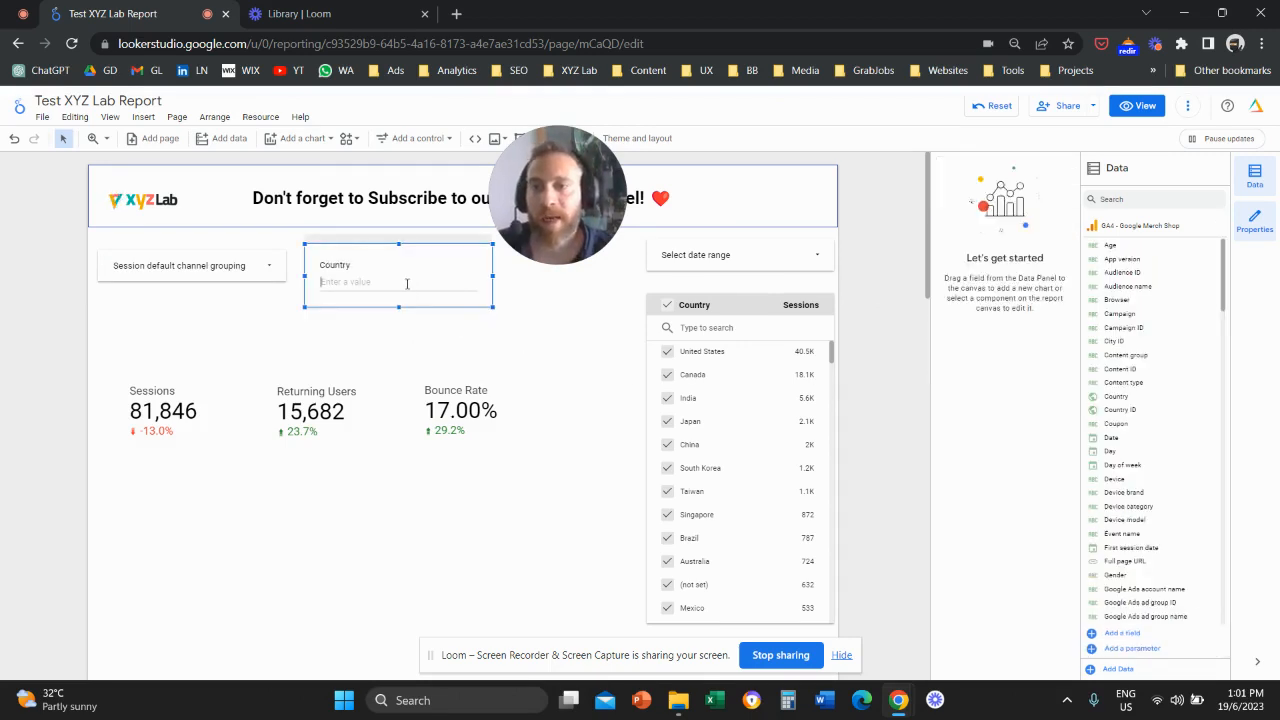
# Step: Test the input box with Singapore, then move it below the channel drop-down
pyautogui.write('Singapore')
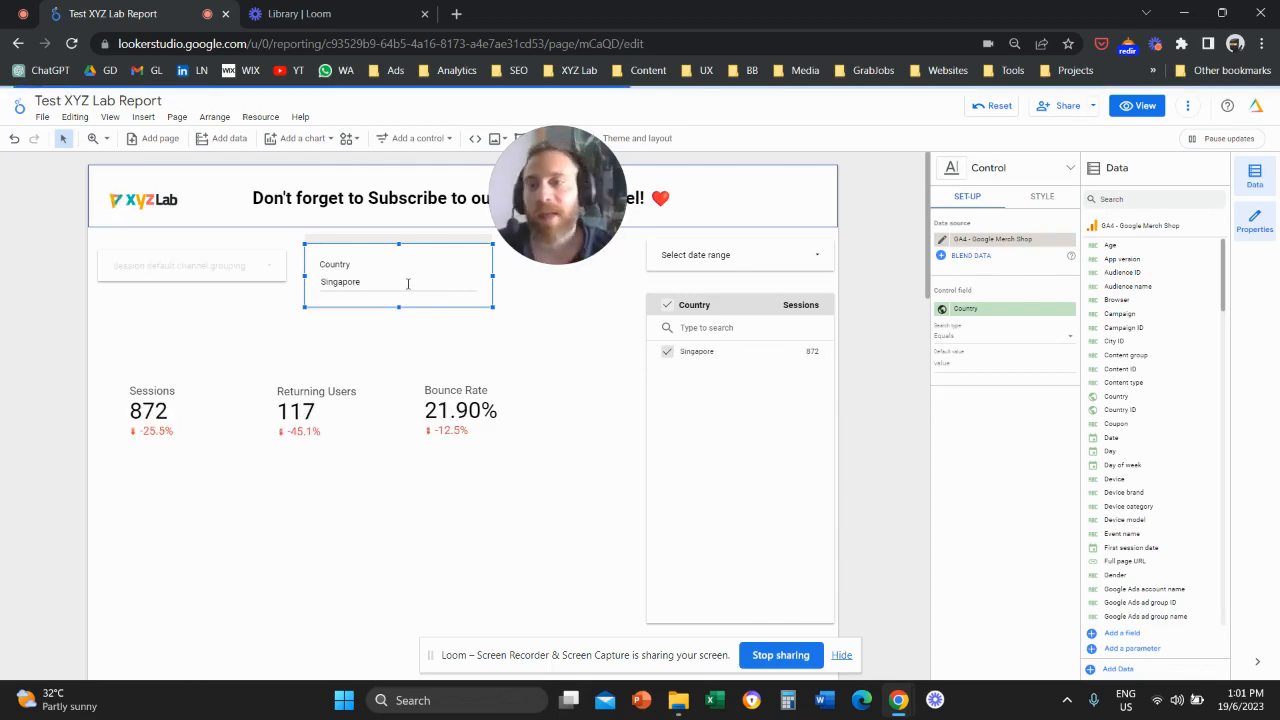
pyautogui.doubleClick(340, 282)
pyautogui.write('India')
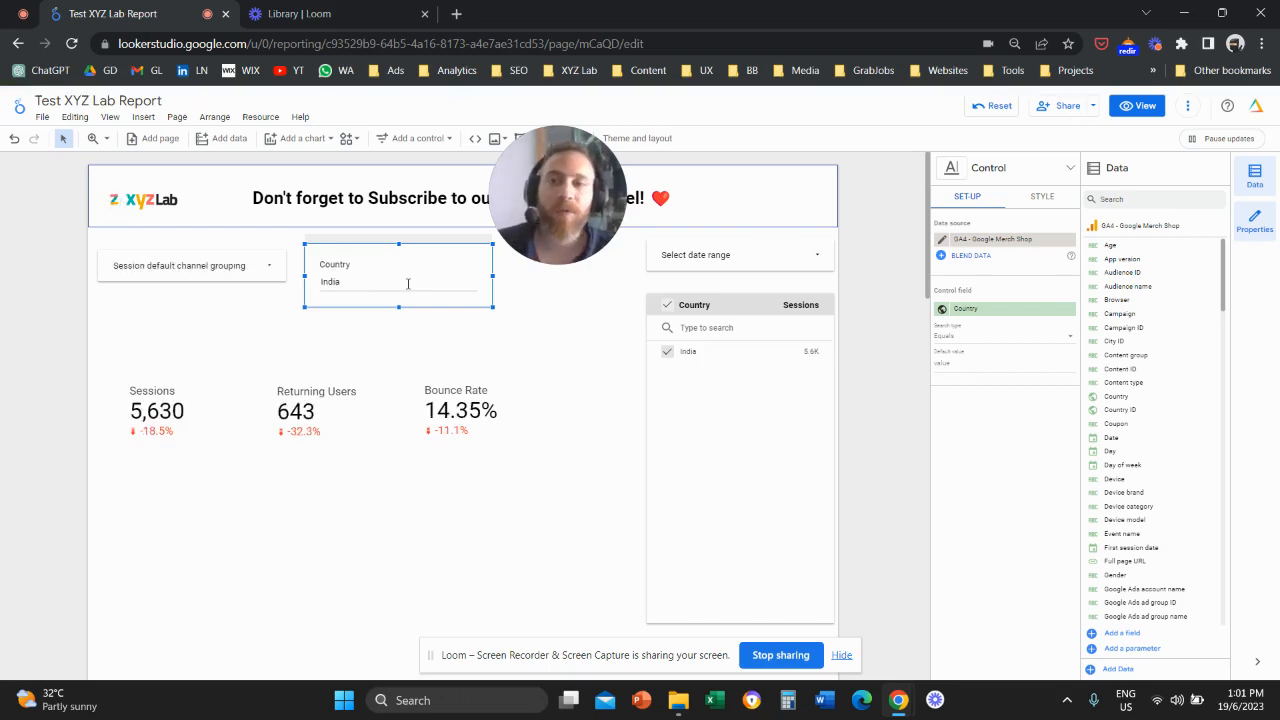
pyautogui.moveTo(402, 331)
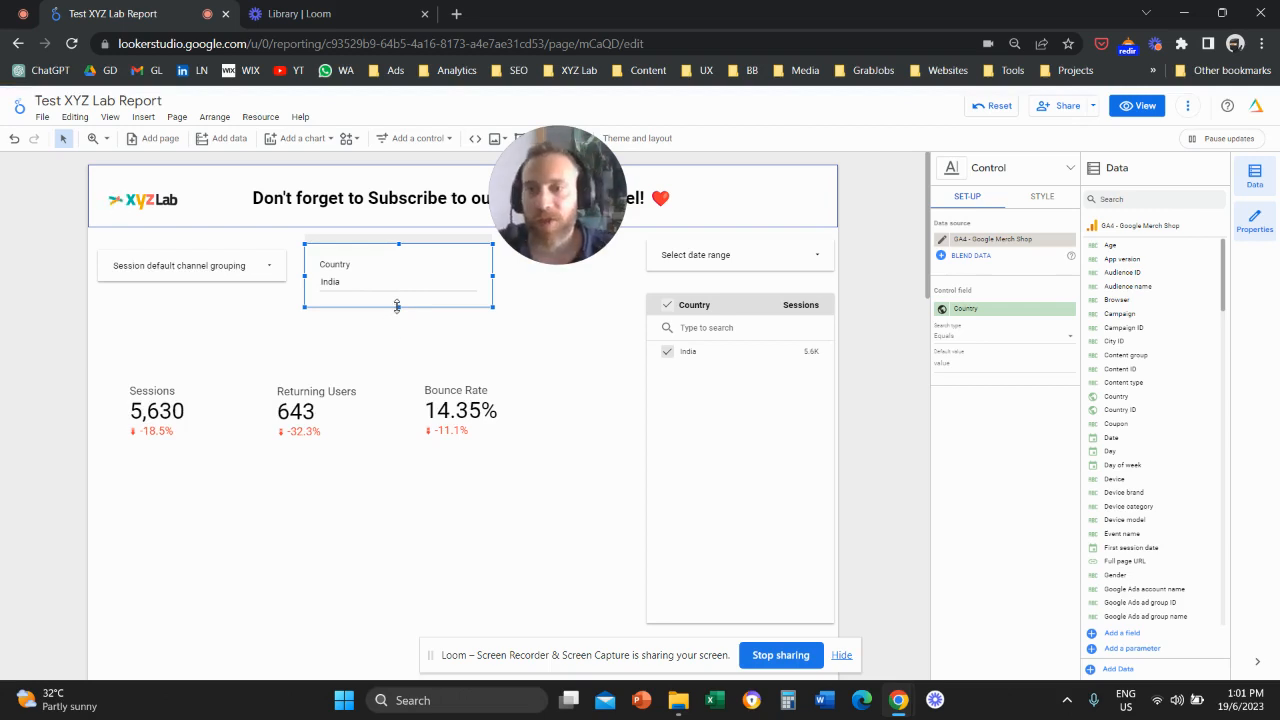
pyautogui.moveTo(370, 294)
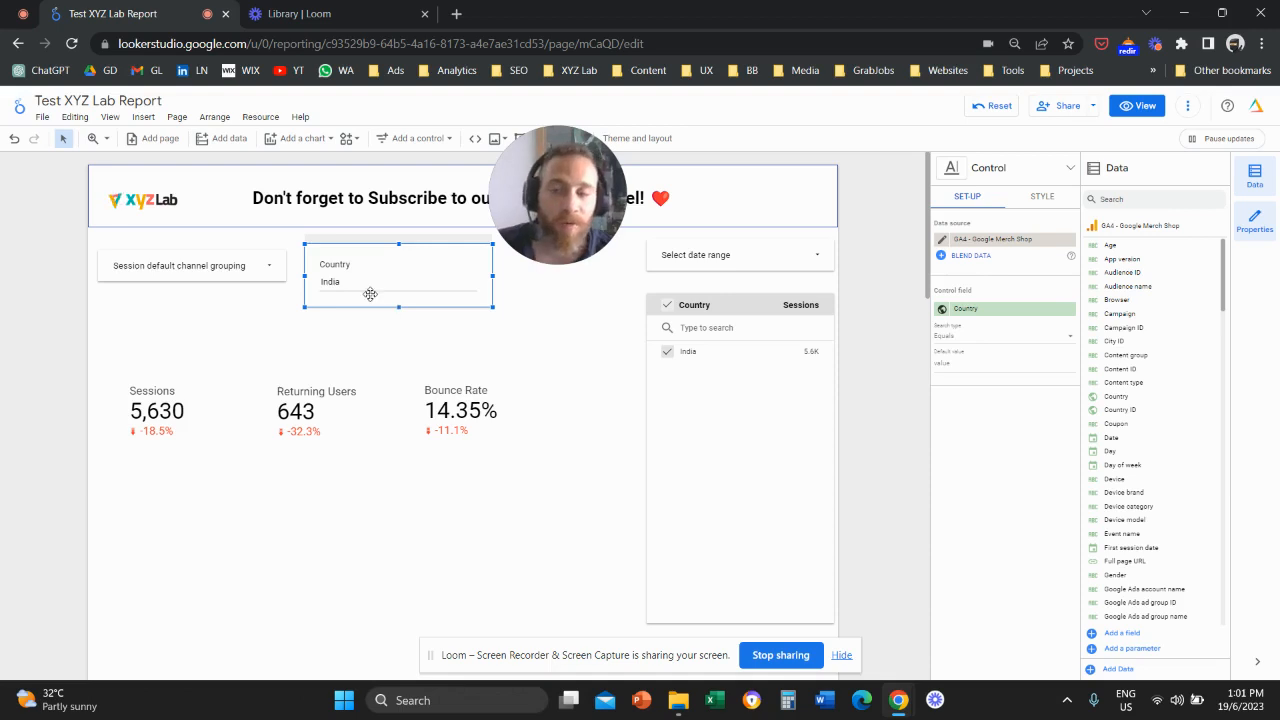
pyautogui.moveTo(397, 290); pyautogui.dragTo(237, 333)
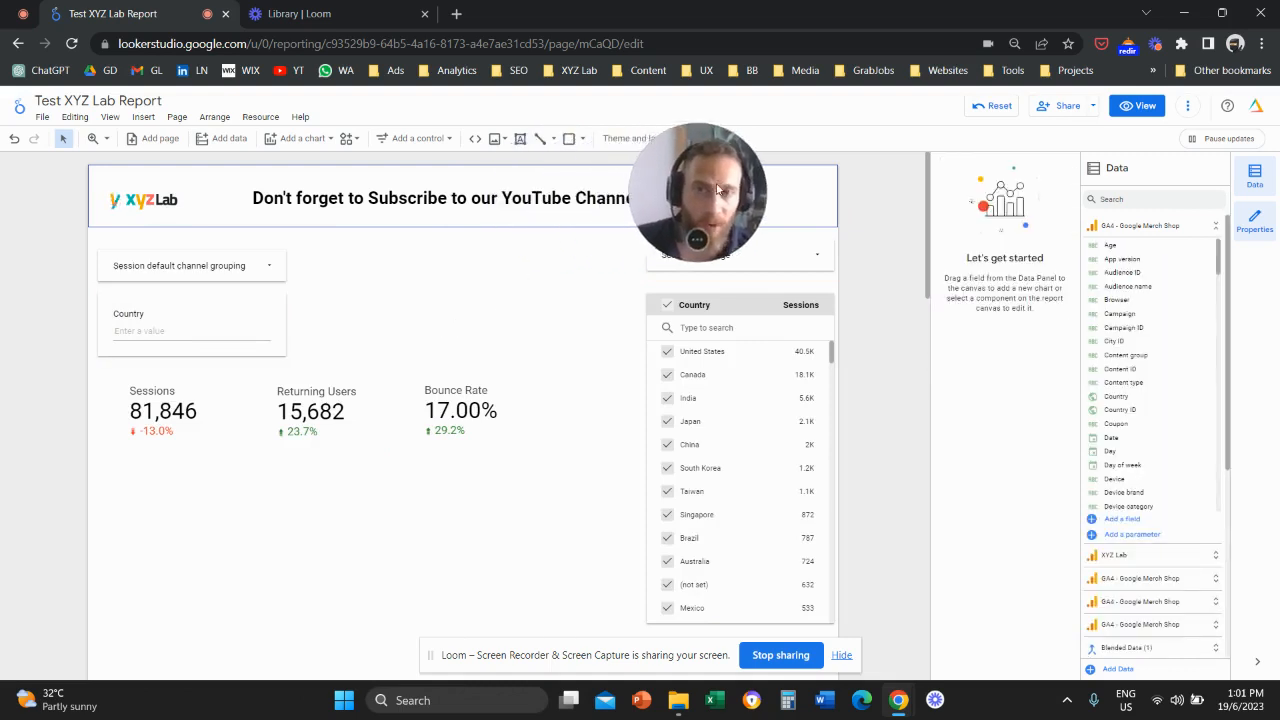
# Step: Add an advanced filter control on Country using the Contains condition
pyautogui.click(415, 138)
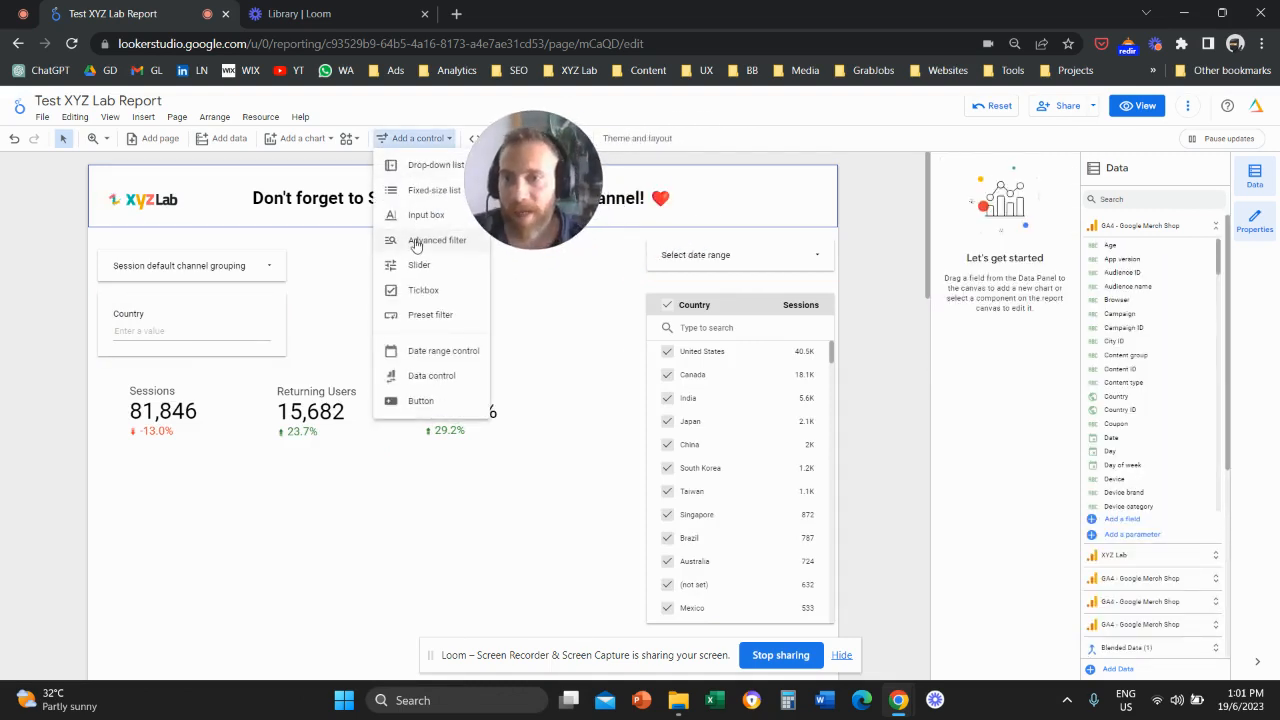
pyautogui.click(435, 240)
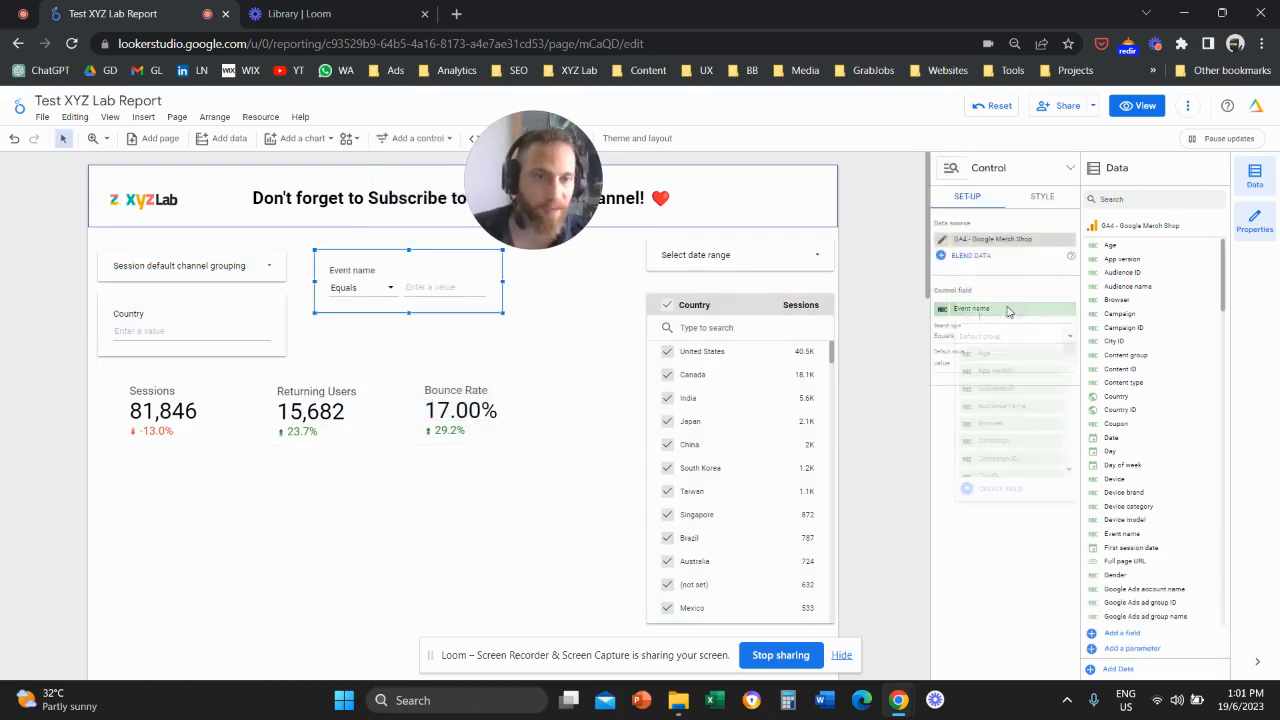
pyautogui.write('country')
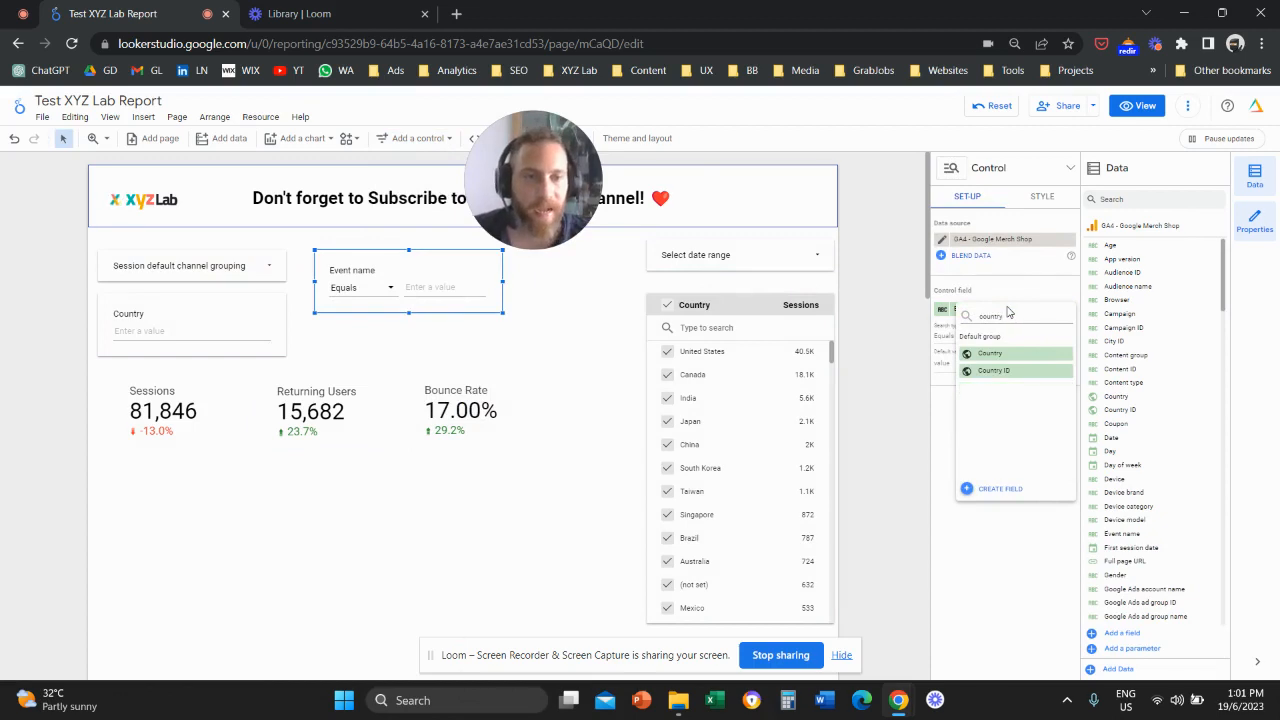
pyautogui.click(989, 353)
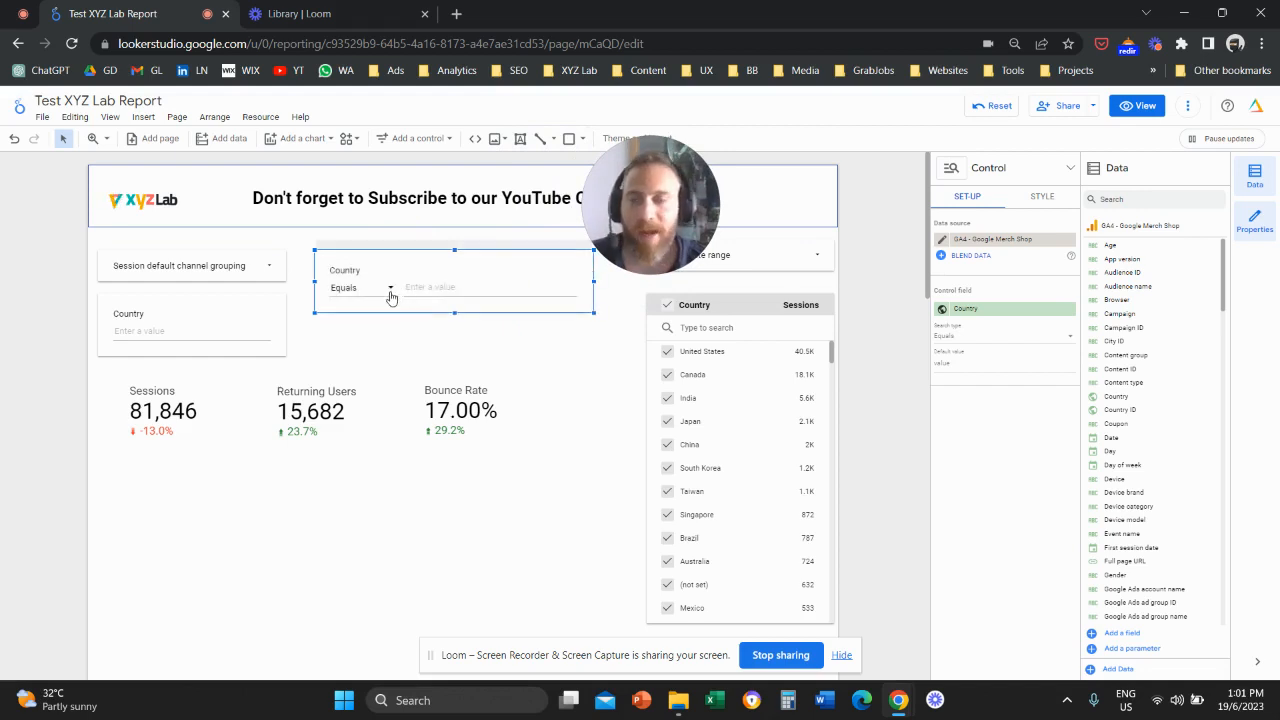
pyautogui.click(390, 288)
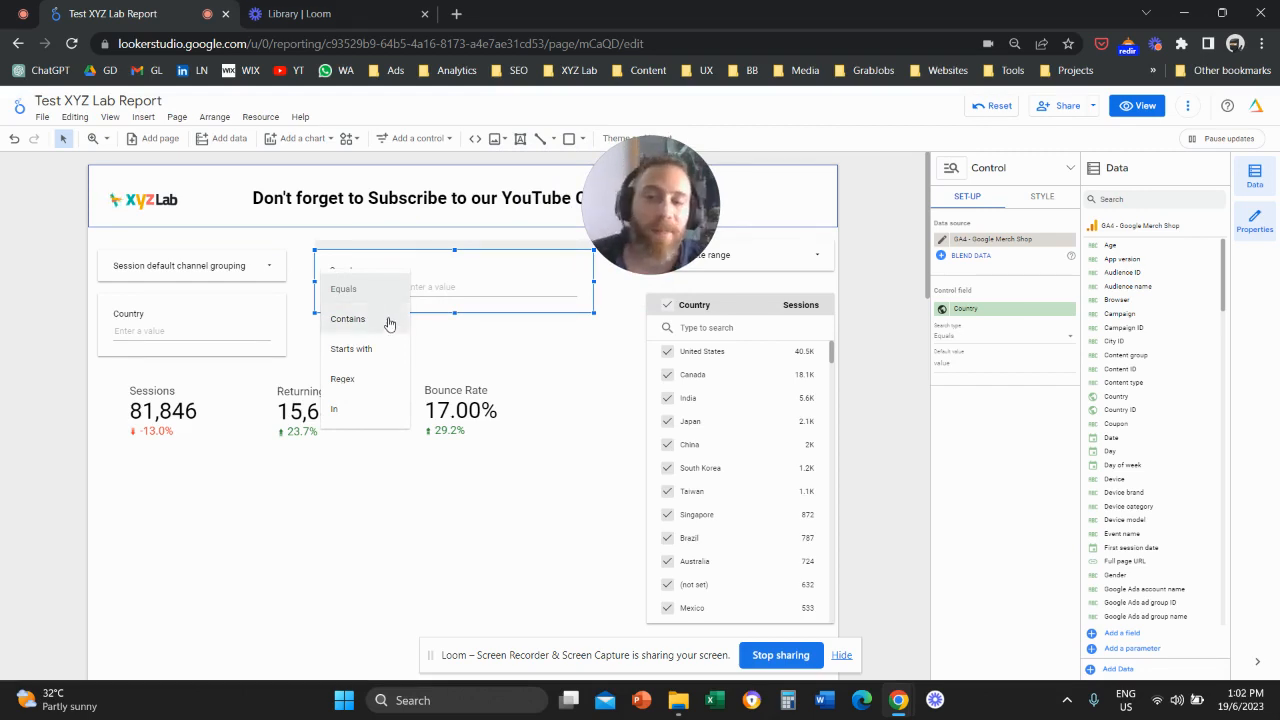
pyautogui.click(347, 318)
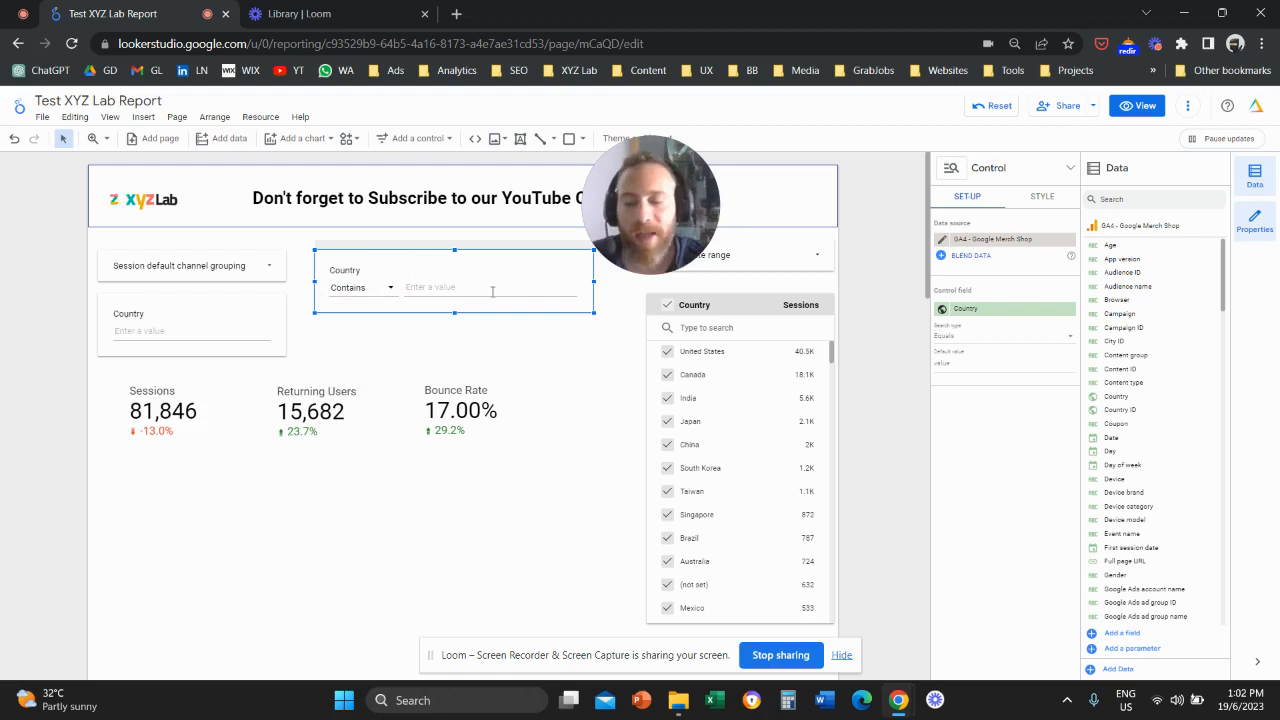
# Step: Test the Country filter with 'United', then select the input box controls
pyautogui.write('United')
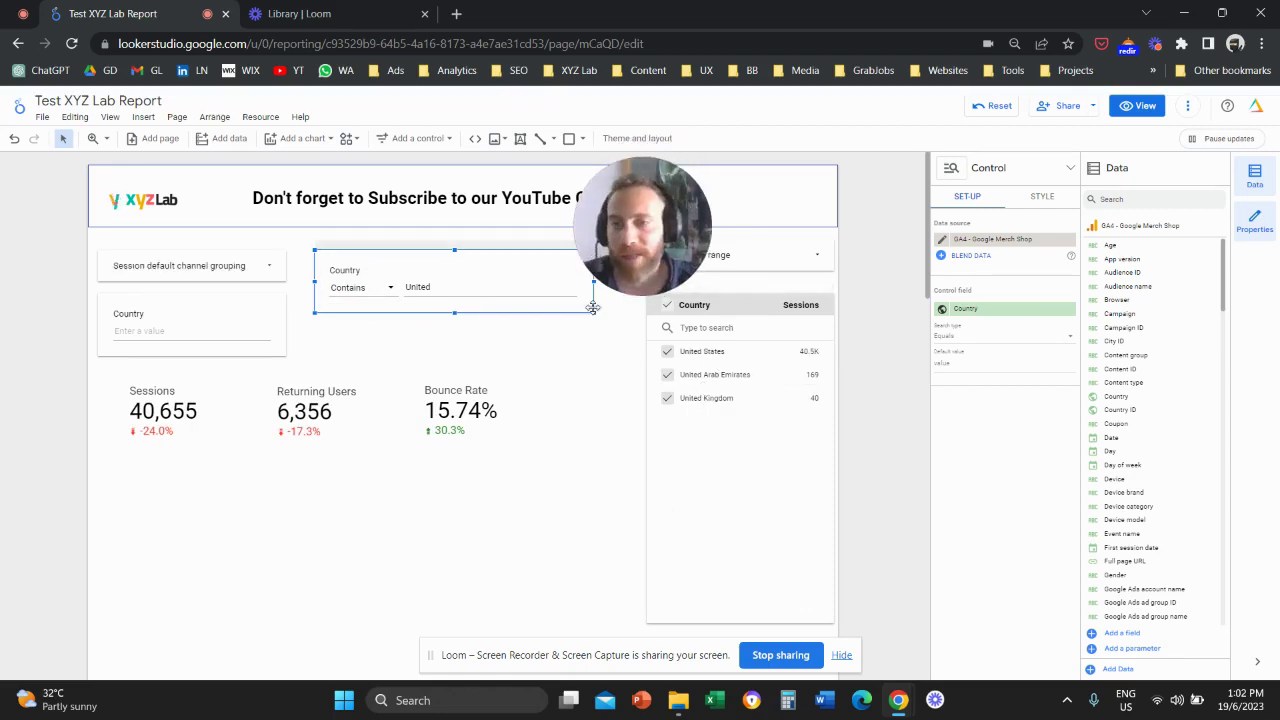
pyautogui.doubleClick(417, 287)
pyautogui.write('S')
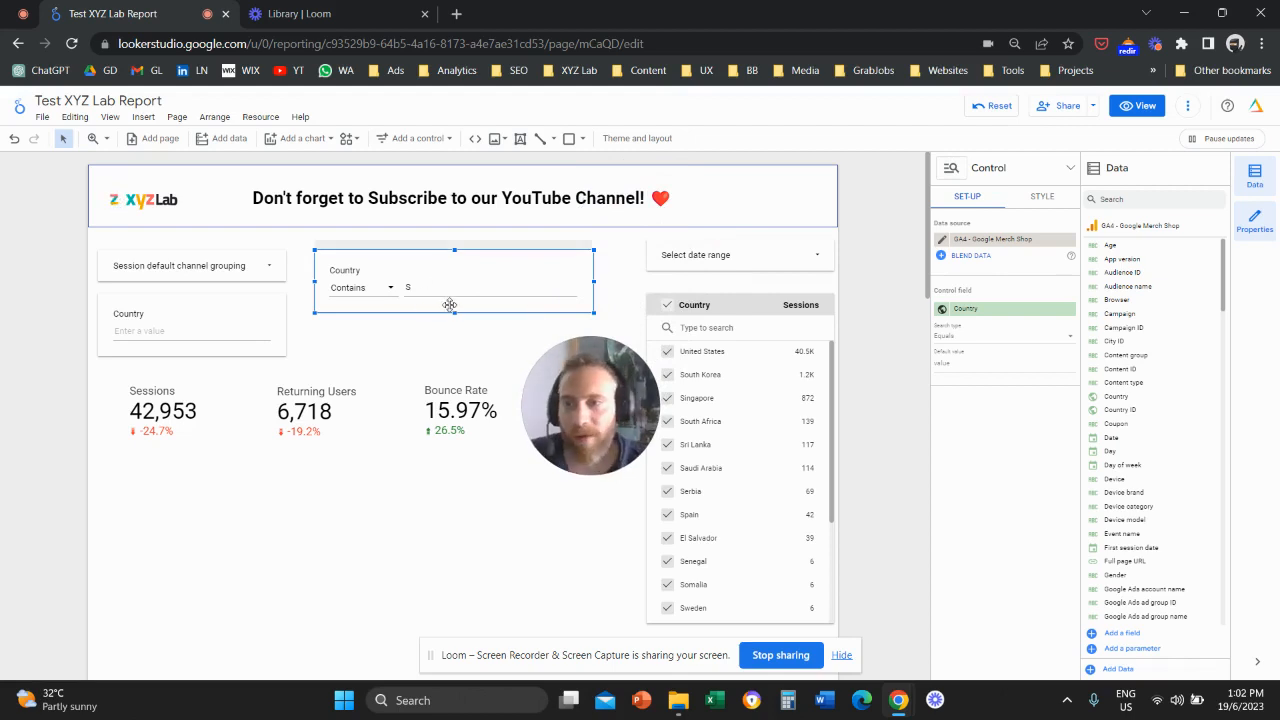
pyautogui.click(360, 287)
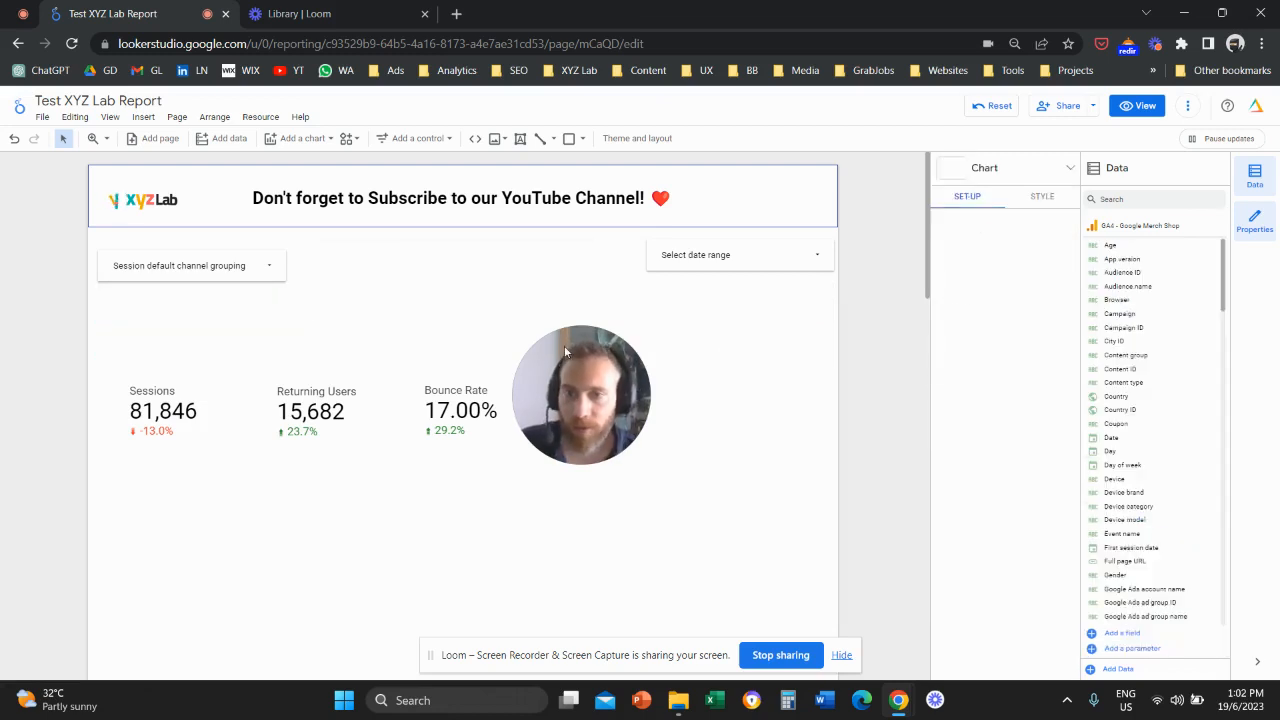
# Step: Copy the channel grouping drop-down and set the copy's field to Country
pyautogui.click(190, 265)
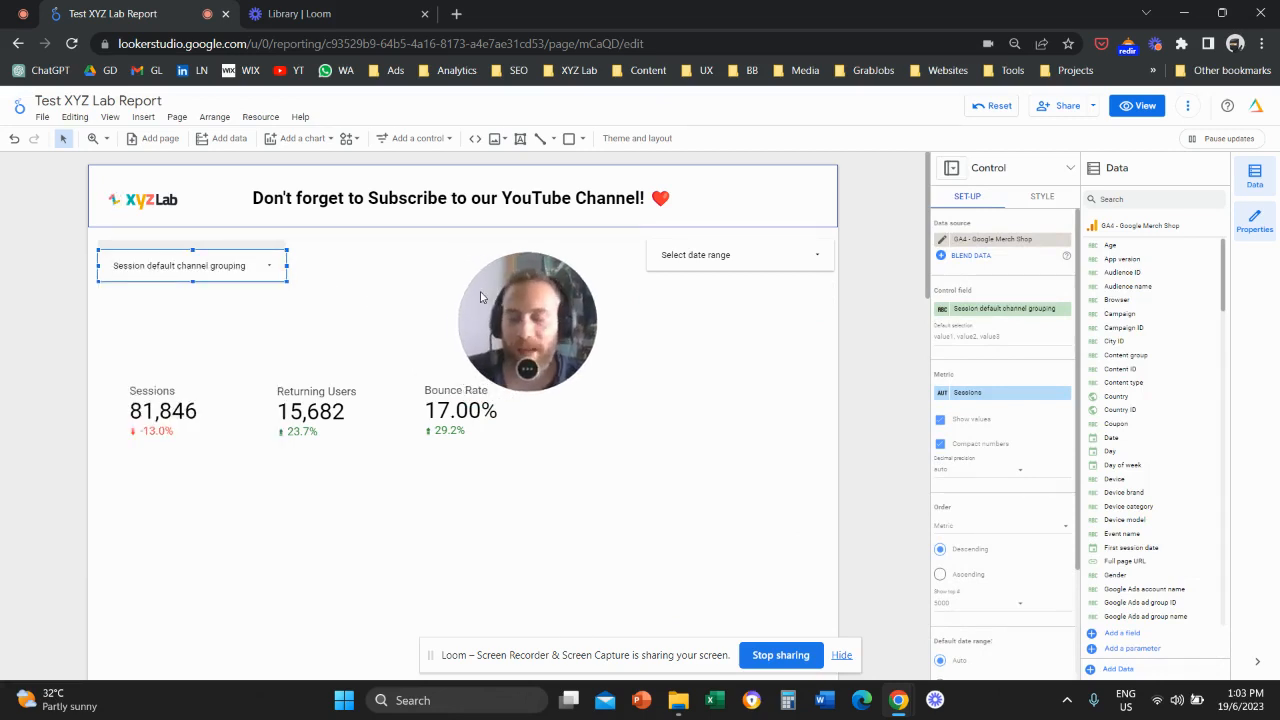
pyautogui.click(190, 265)
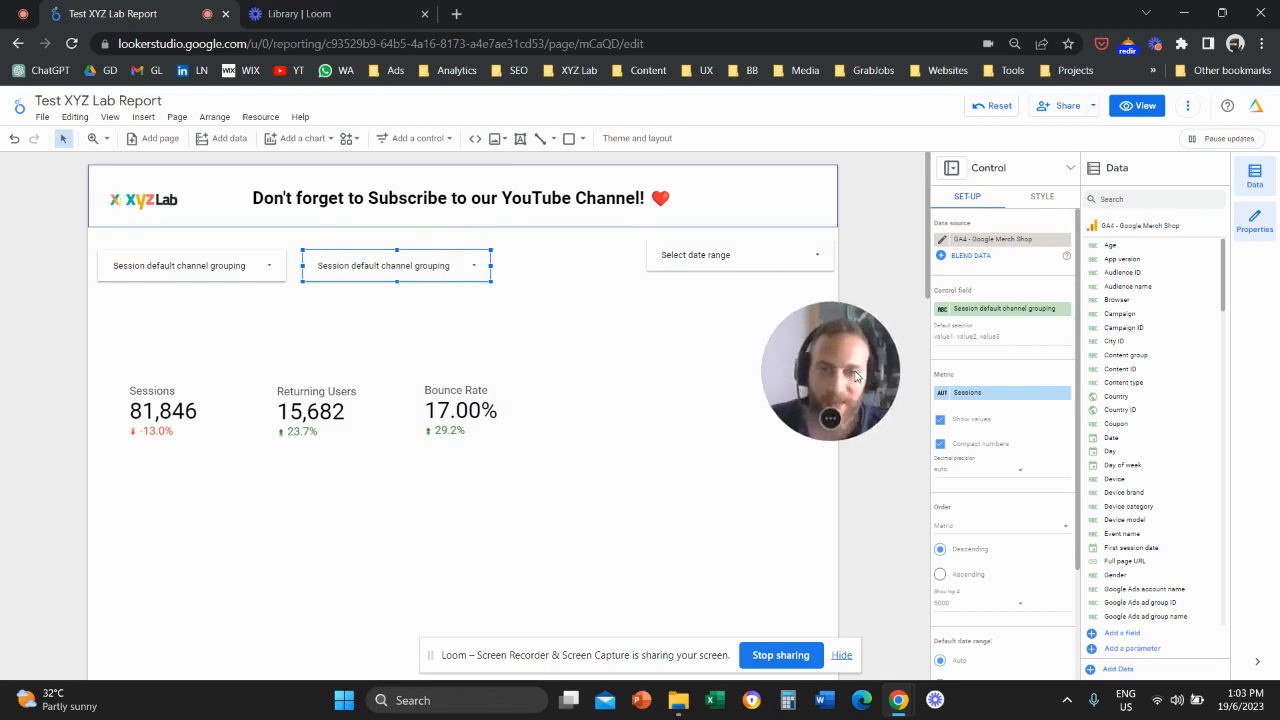
pyautogui.click(1003, 308)
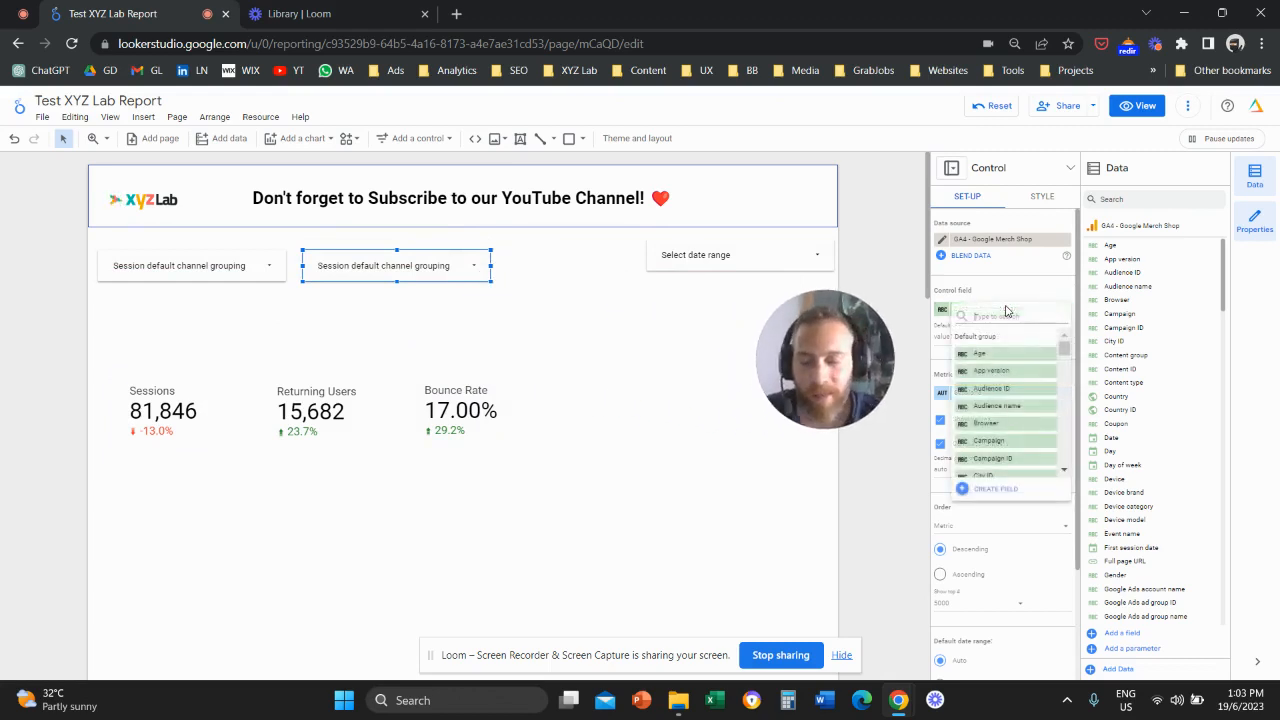
pyautogui.write('country')
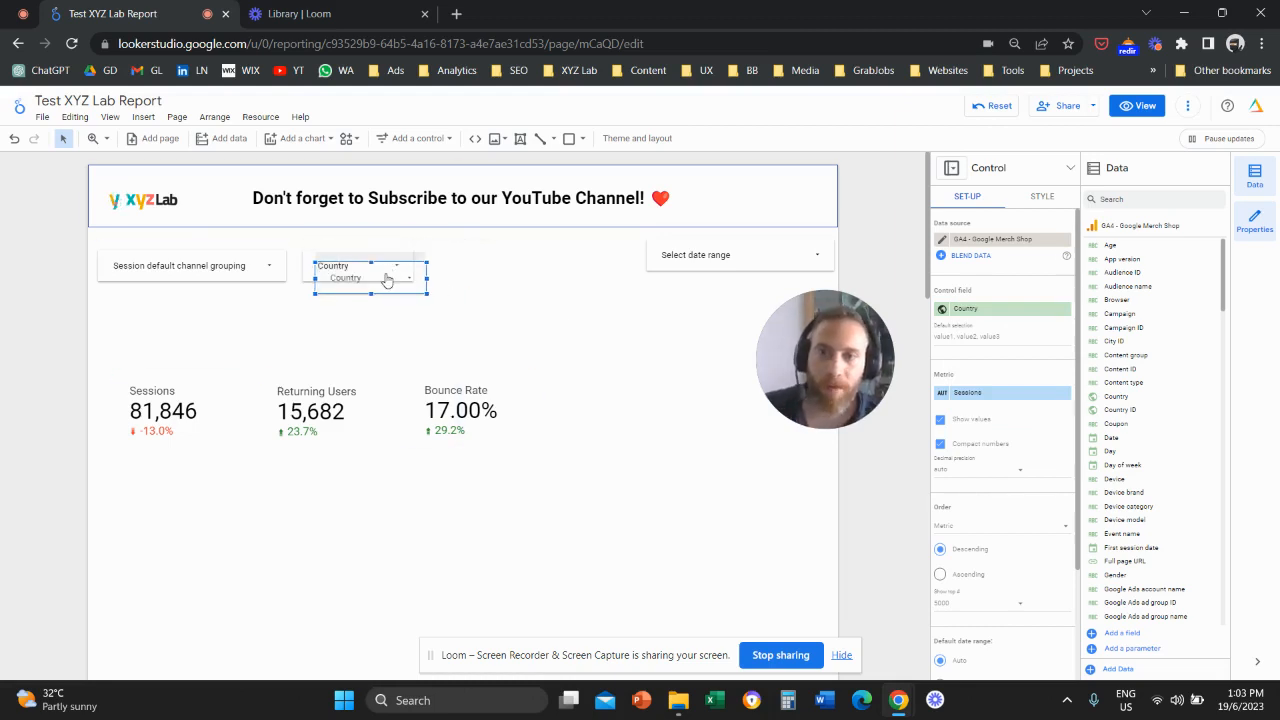
# Step: Add a third drop-down beside it filtering by Device category
pyautogui.moveTo(370, 277); pyautogui.dragTo(485, 265)
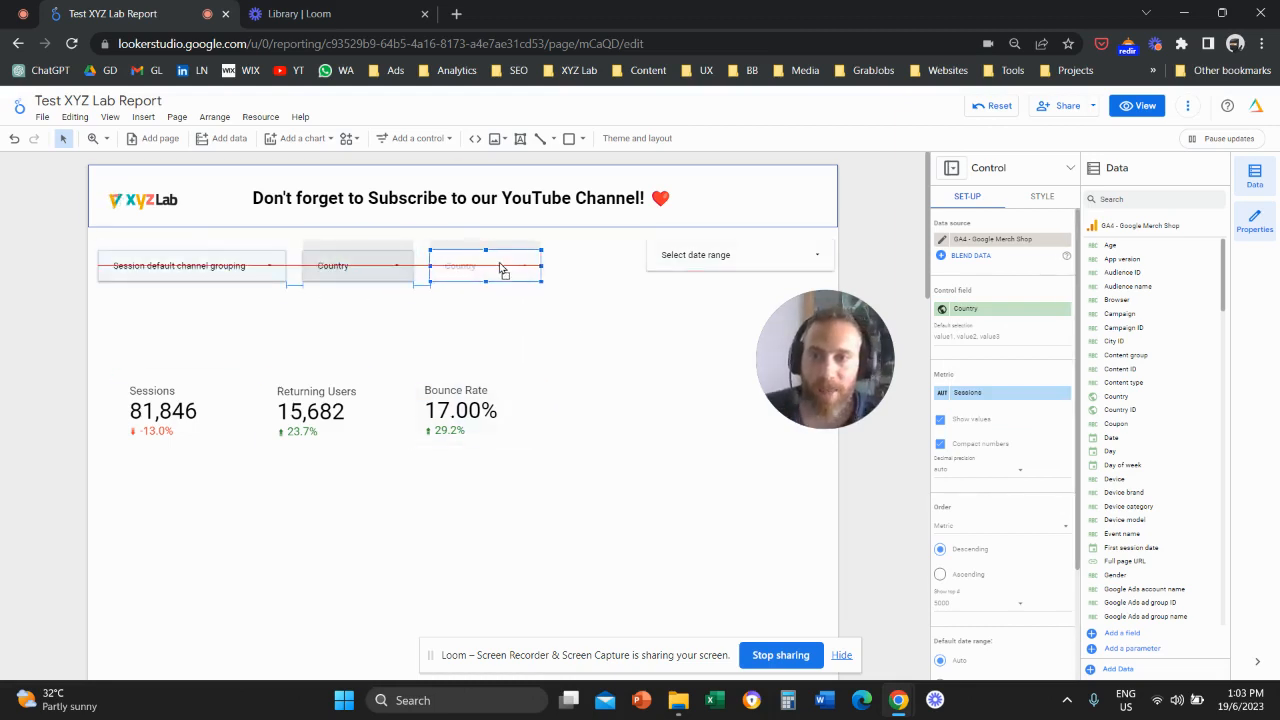
pyautogui.click(1005, 308)
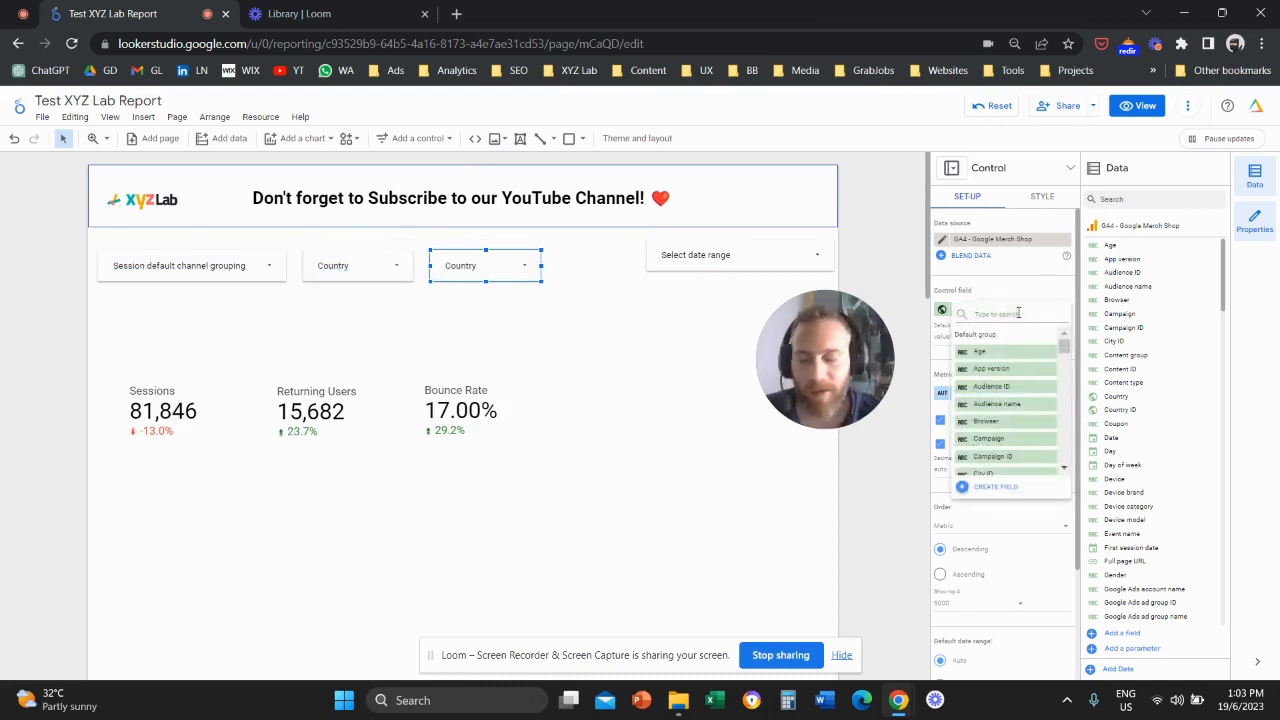
pyautogui.write('device')
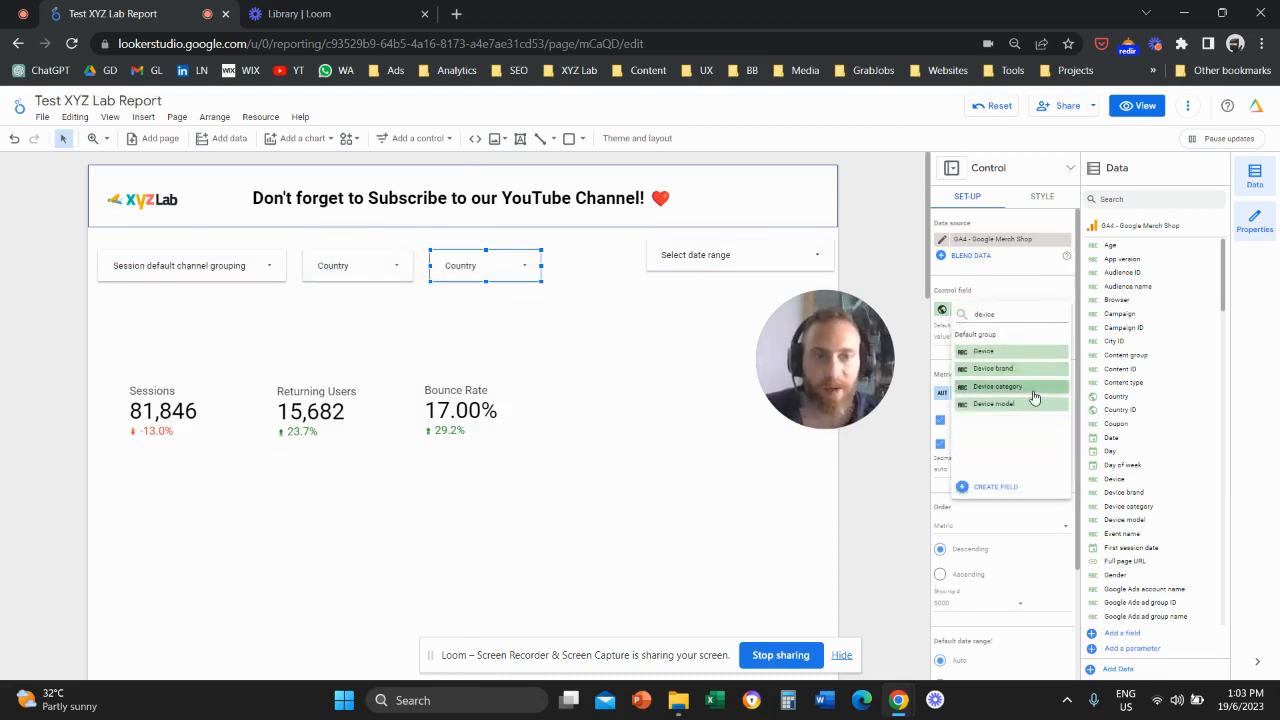
pyautogui.click(997, 386)
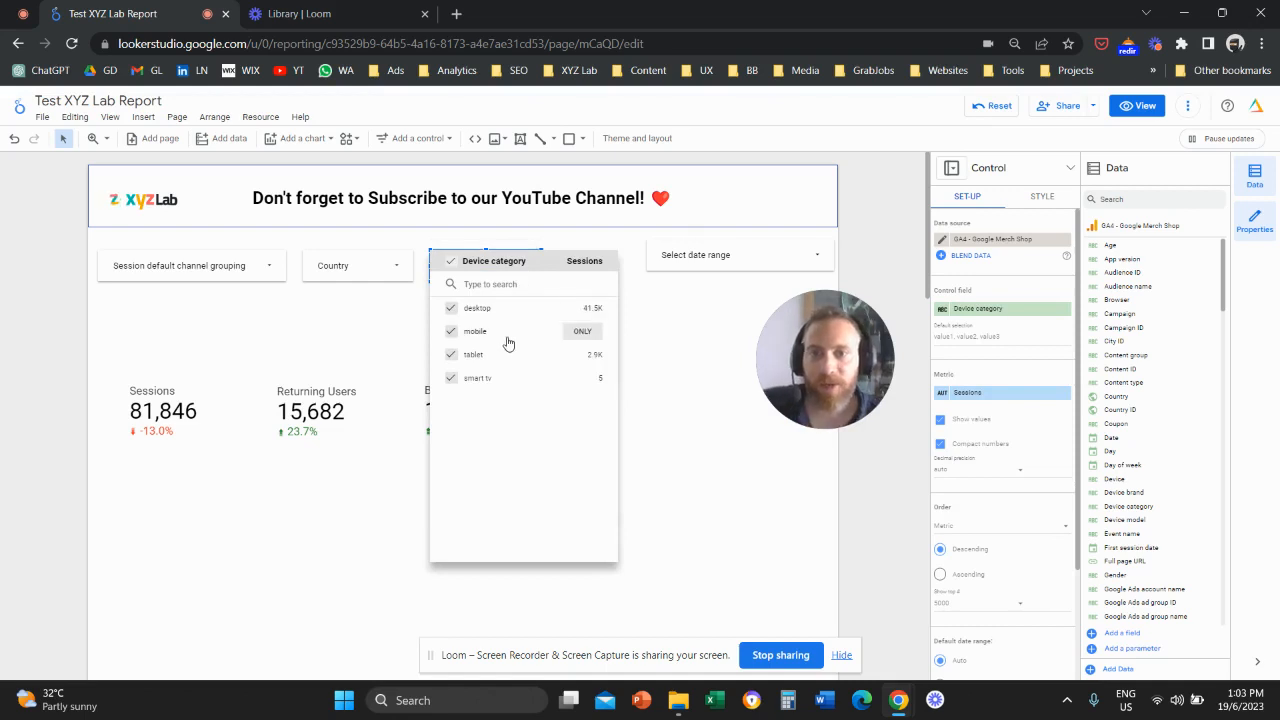
pyautogui.click(492, 354)
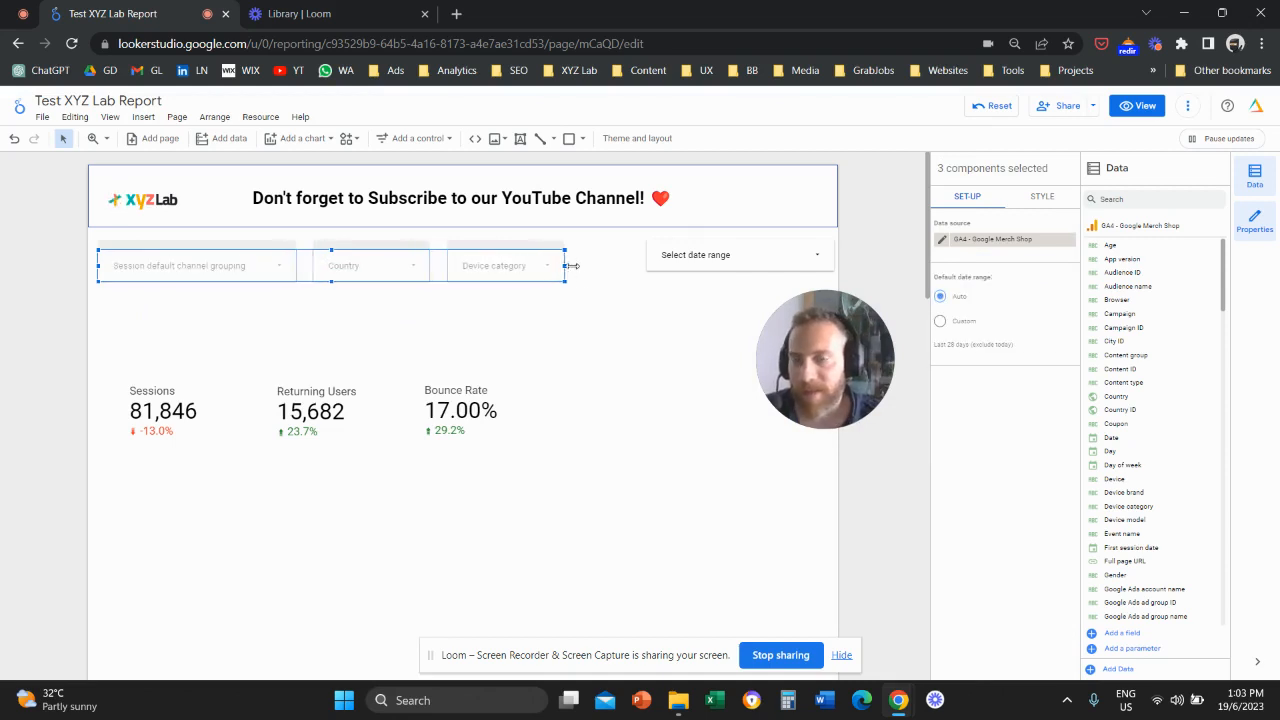
# Step: Align the date range control in the row with the drop-downs
pyautogui.click(713, 265)
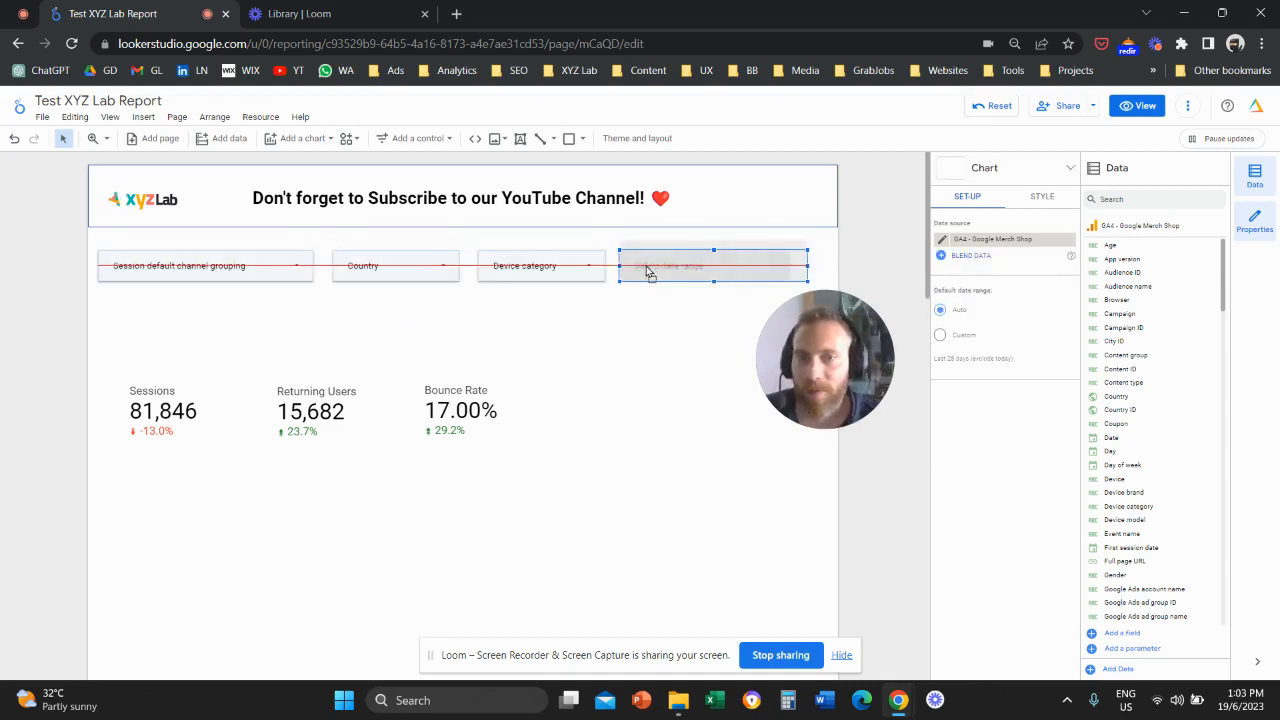
pyautogui.click(710, 265)
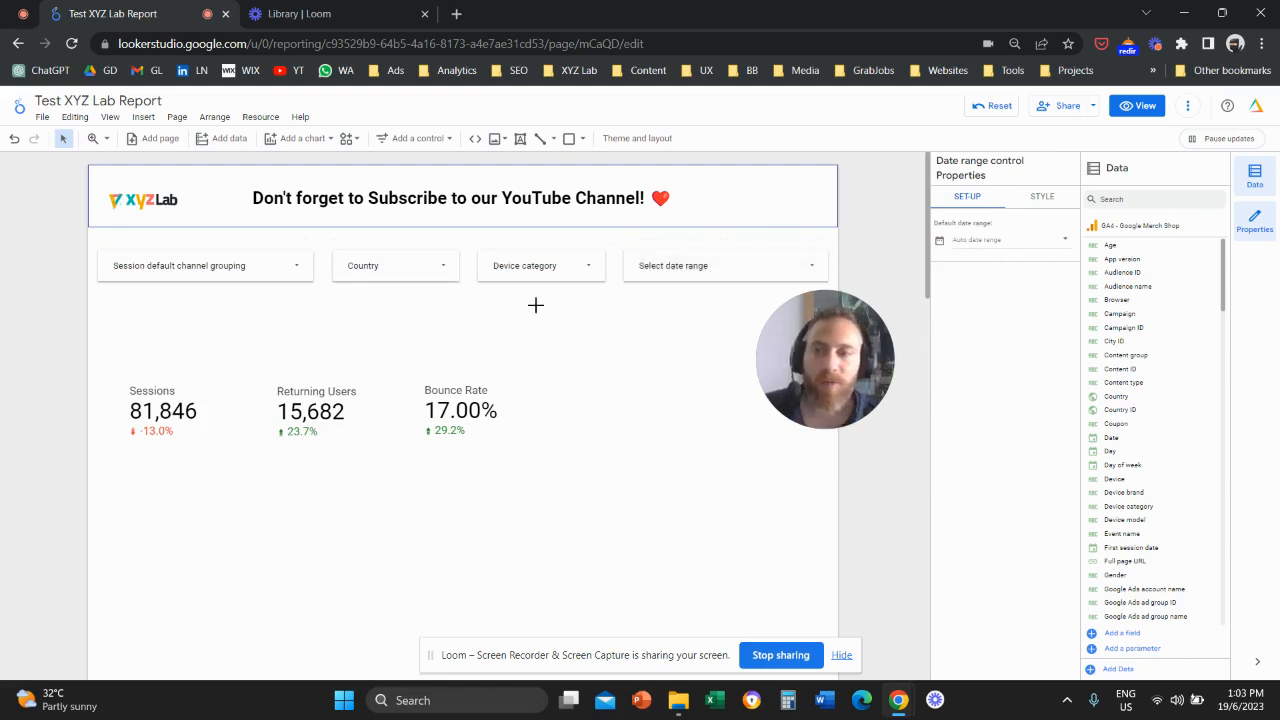
pyautogui.click(475, 330)
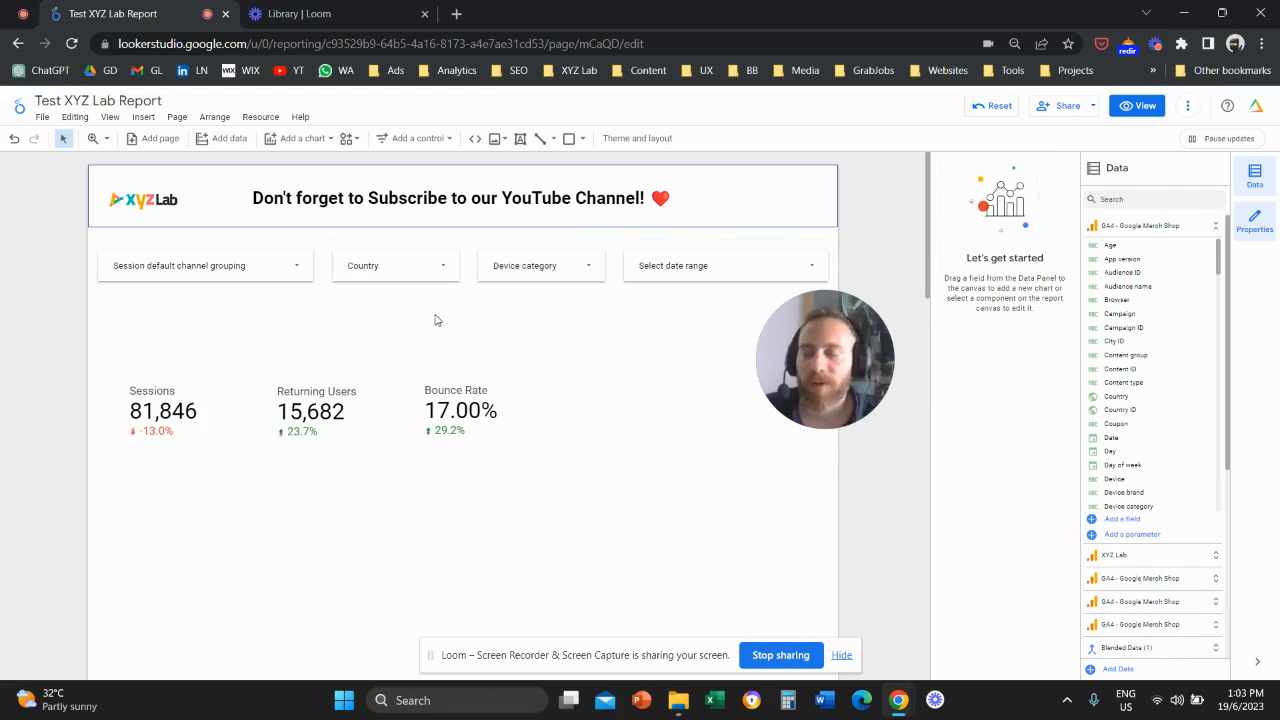
# Step: Filter to the Organic channel, India and mobile devices, leaving no data
pyautogui.click(204, 265)
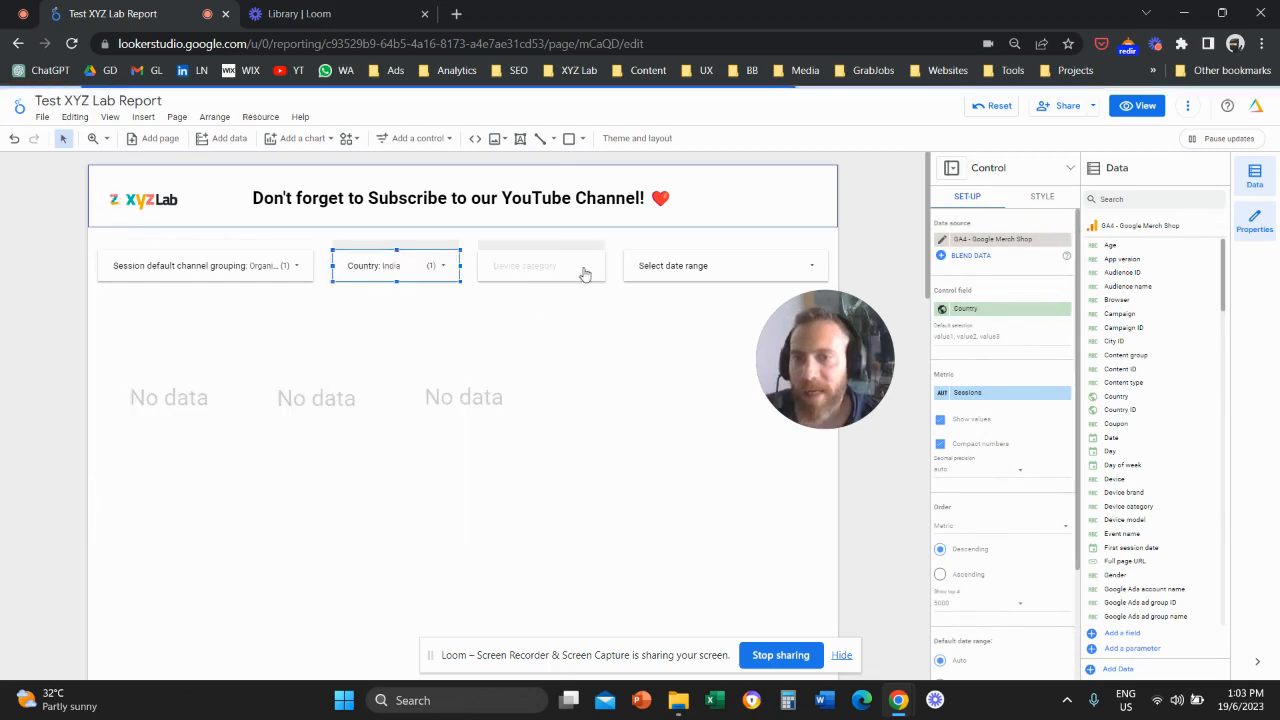
pyautogui.click(540, 265)
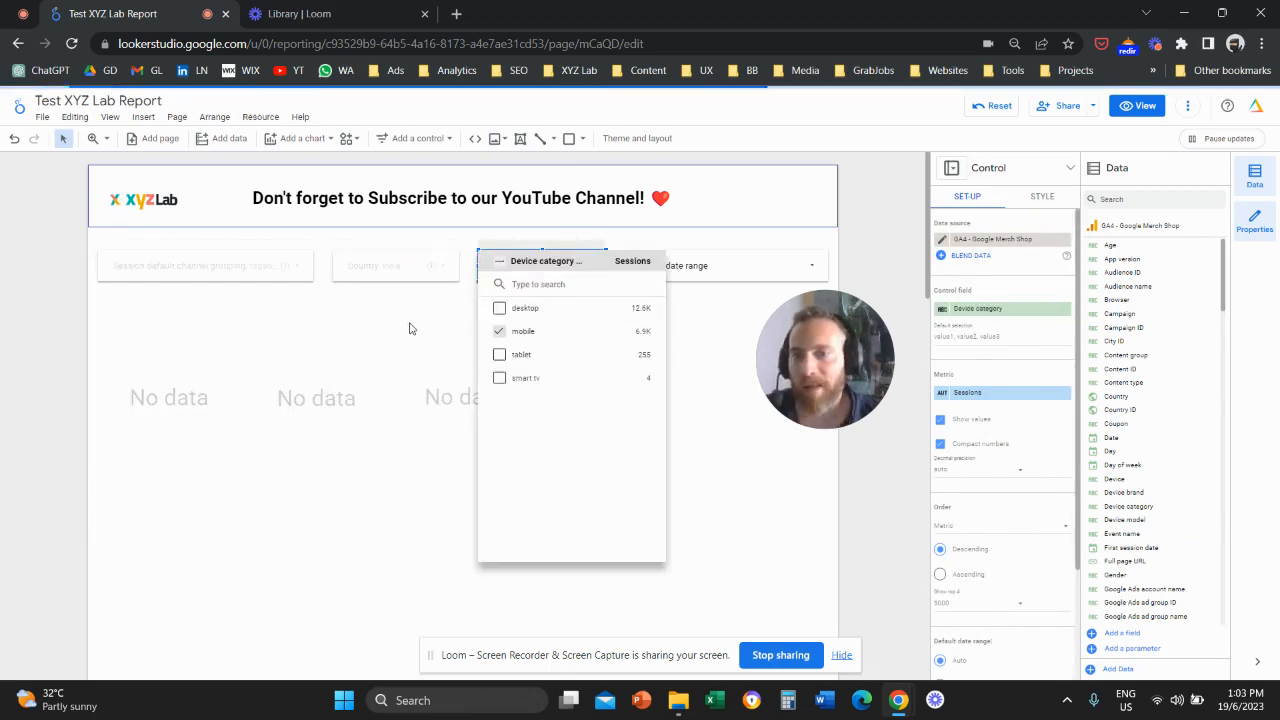
pyautogui.click(411, 328)
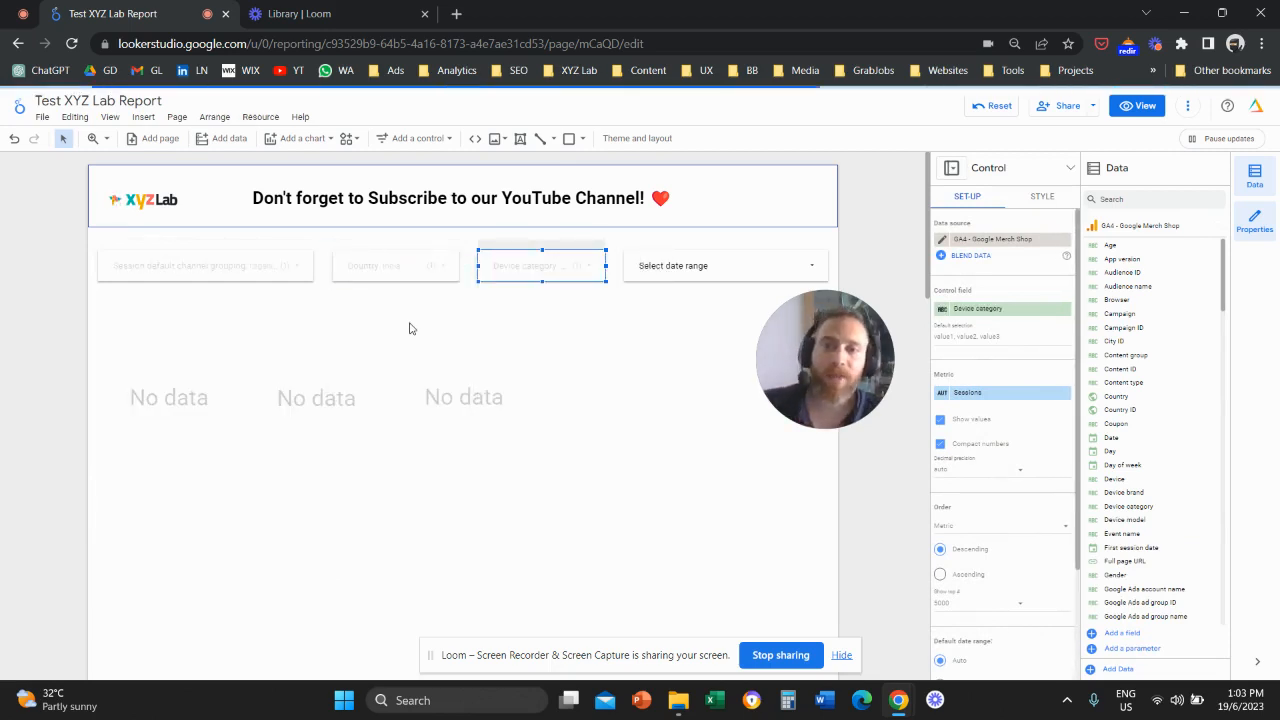